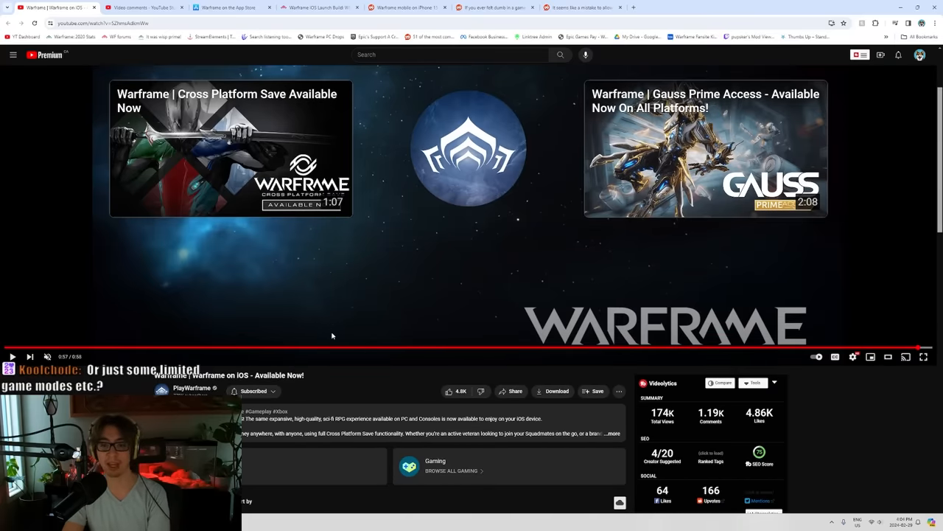
Read down the Warframe iOS video's comments to the Android users question with 26 replies
scroll("down", 3)
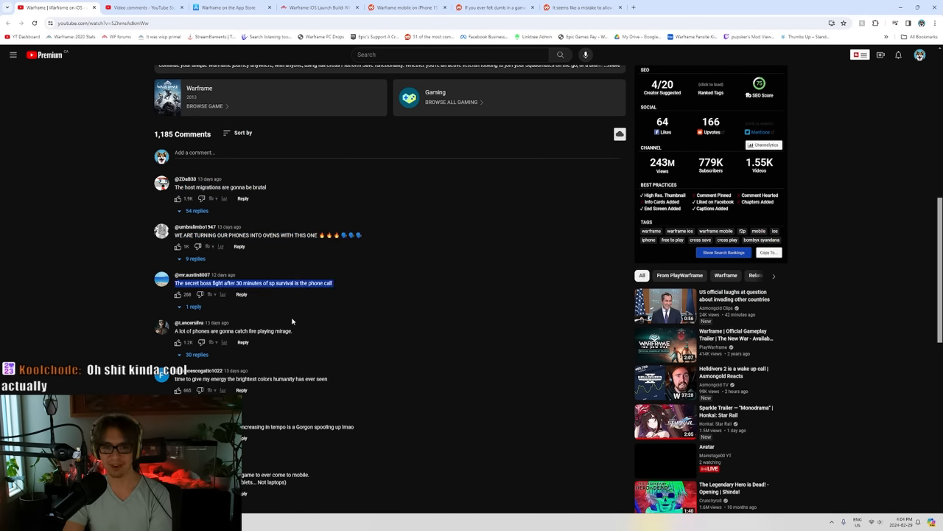
scroll("down", 3)
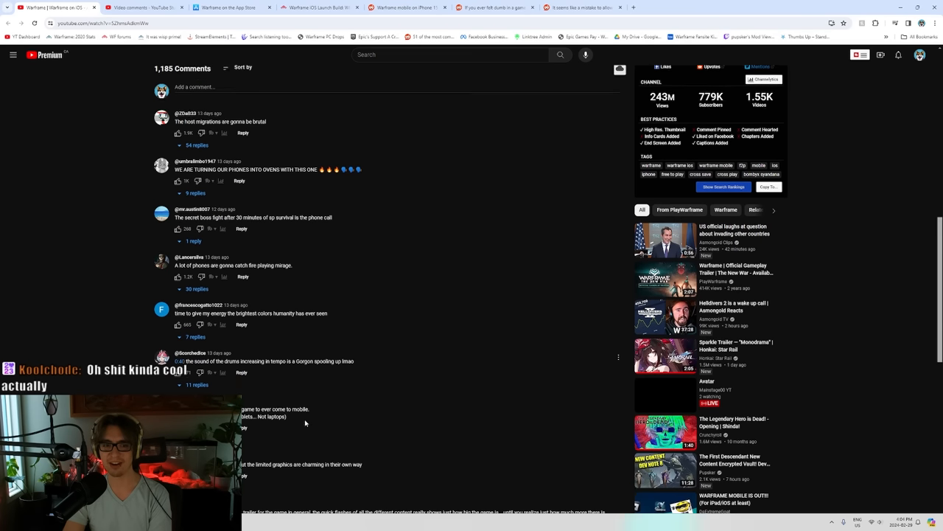
scroll("down", 3)
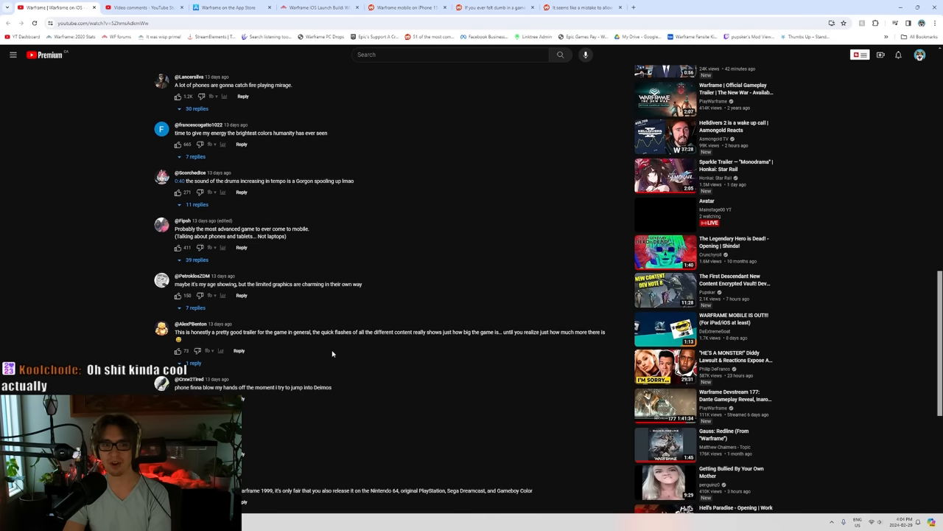
scroll("down", 3)
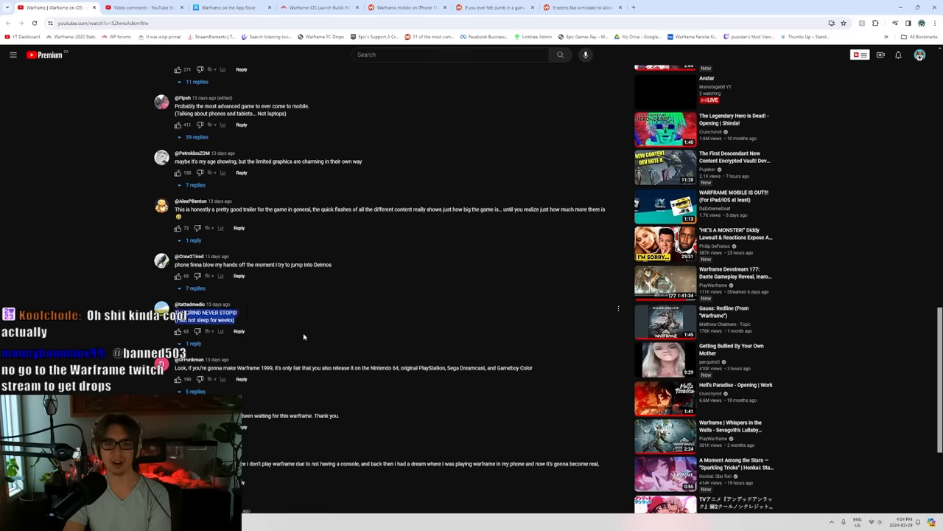
scroll("down", 3)
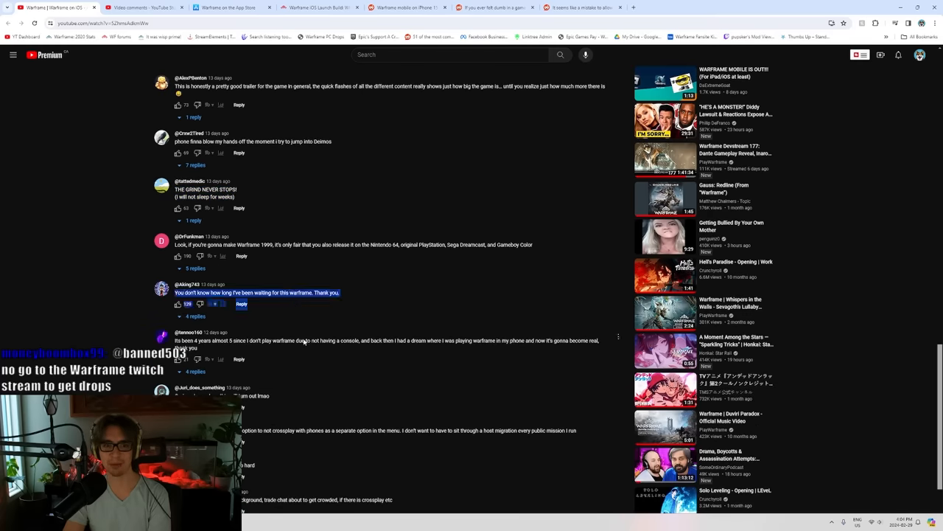
scroll("down", 3)
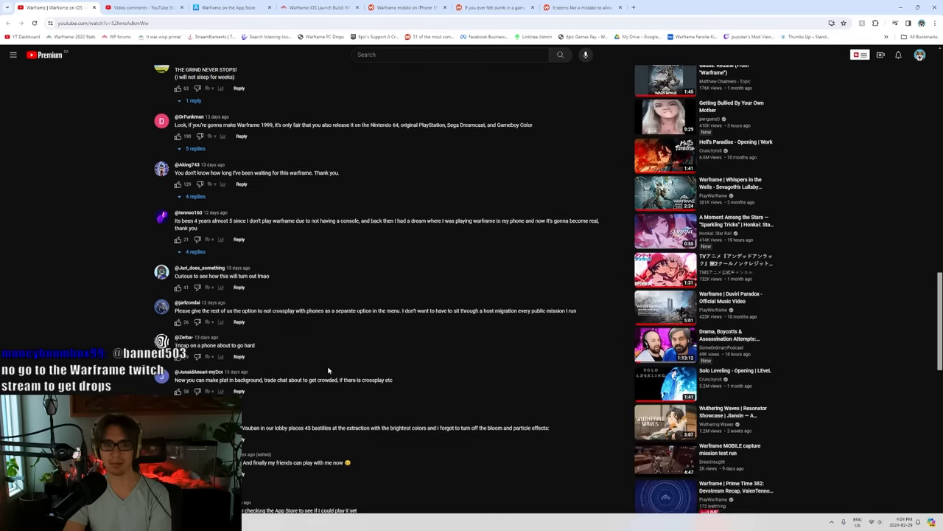
scroll("down", 3)
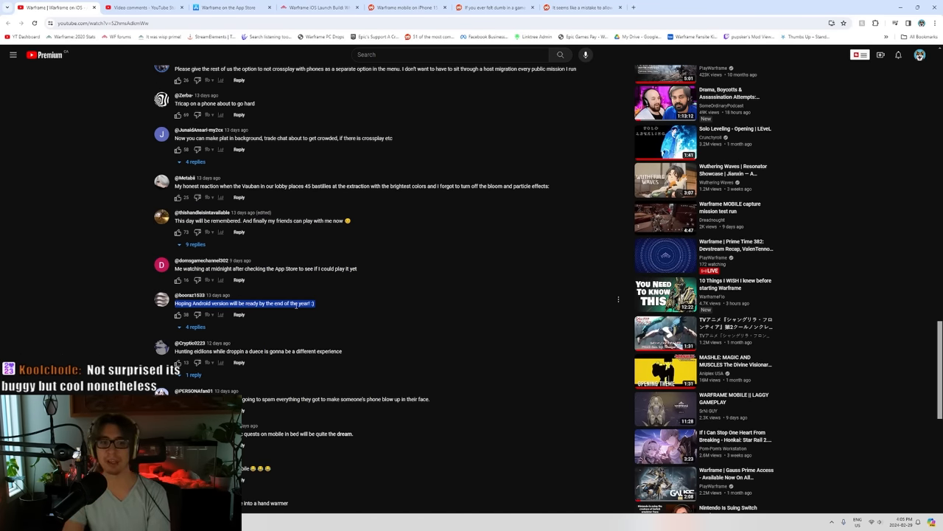
scroll("down", 3)
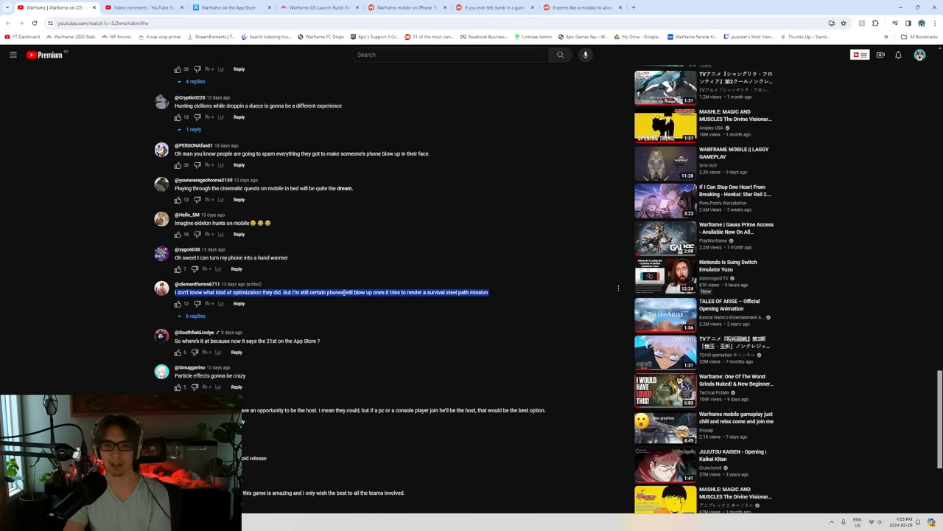
scroll("down", 3)
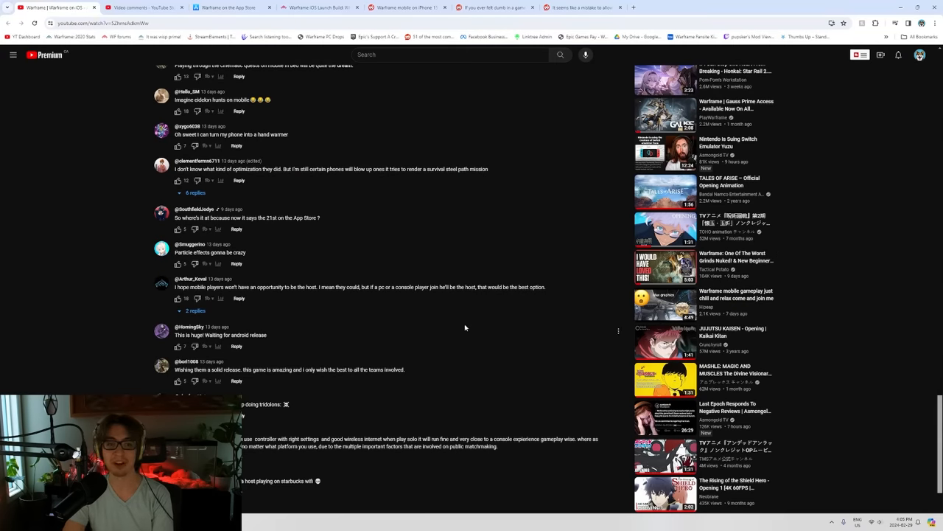
scroll("down", 3)
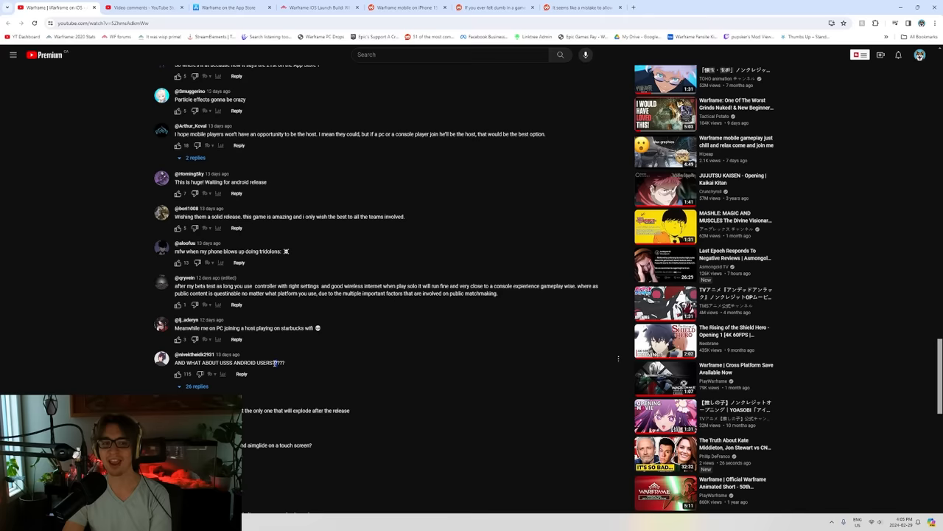
scroll("down", 3)
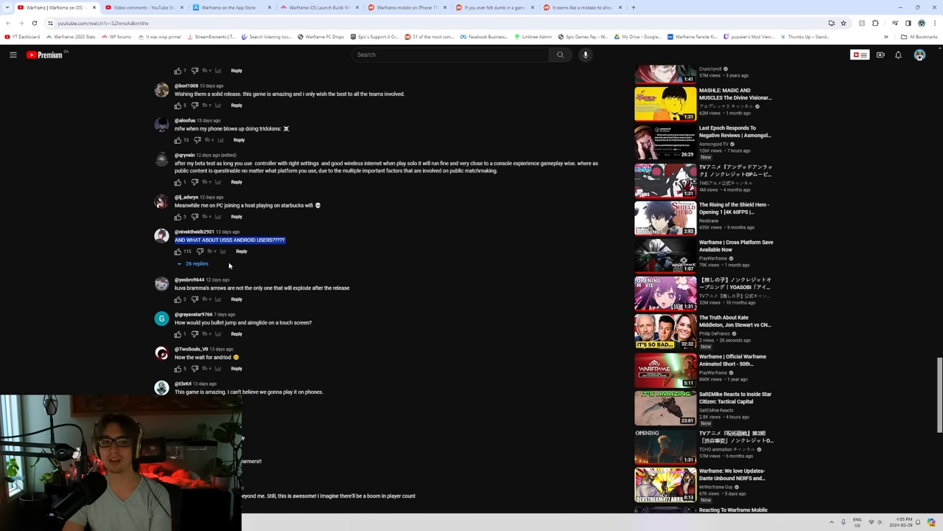
Expand the 26 replies under the Android users comment and read further down the comments
left_click(197, 263)
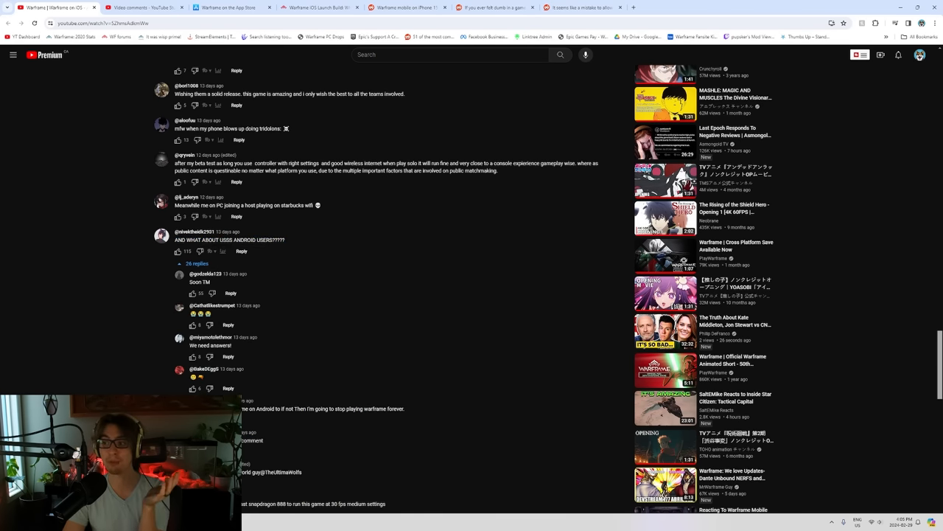
scroll("down", 3)
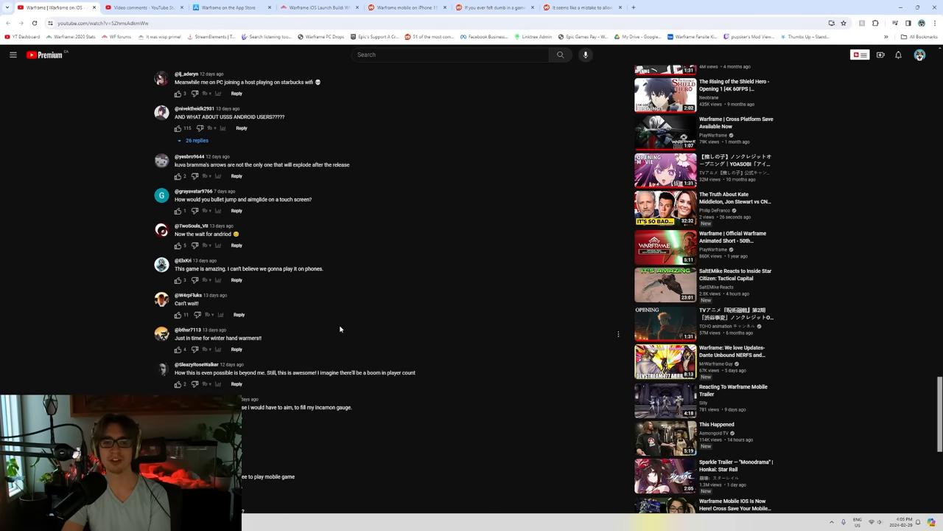
scroll("down", 3)
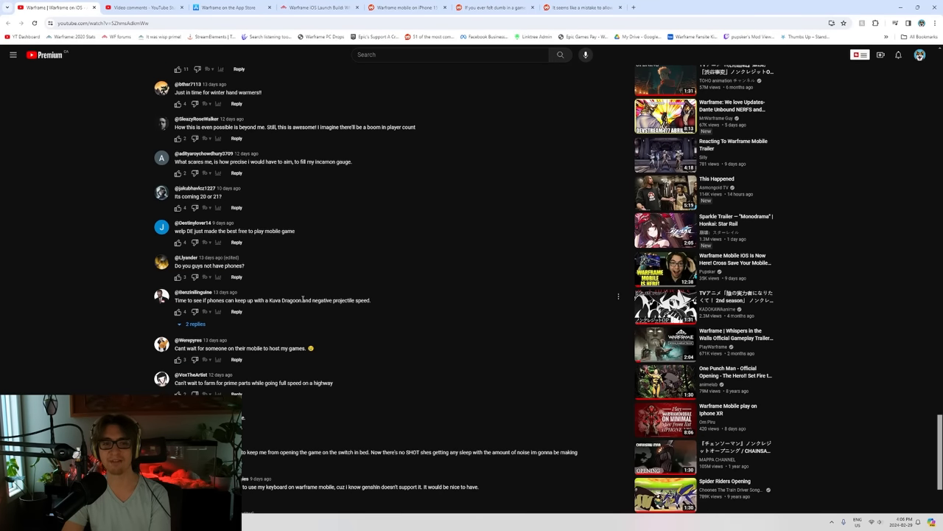
scroll("down", 3)
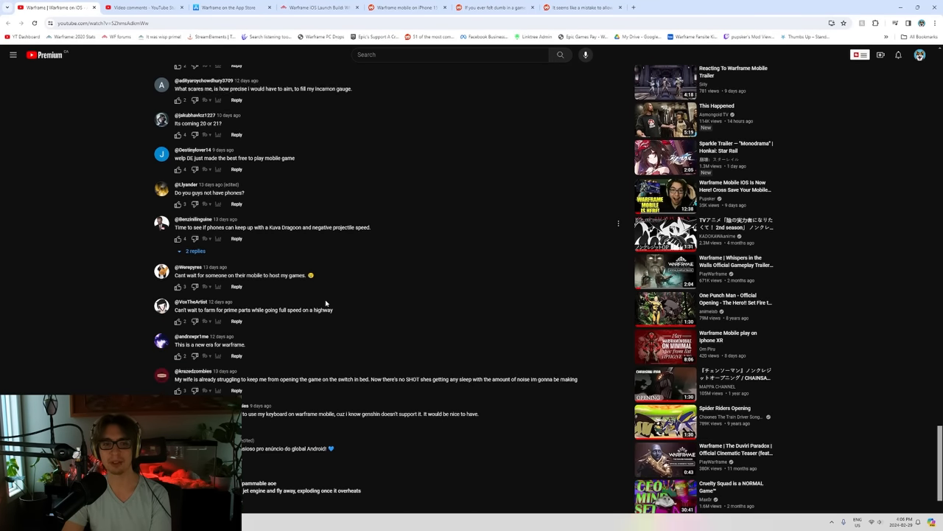
scroll("down", 3)
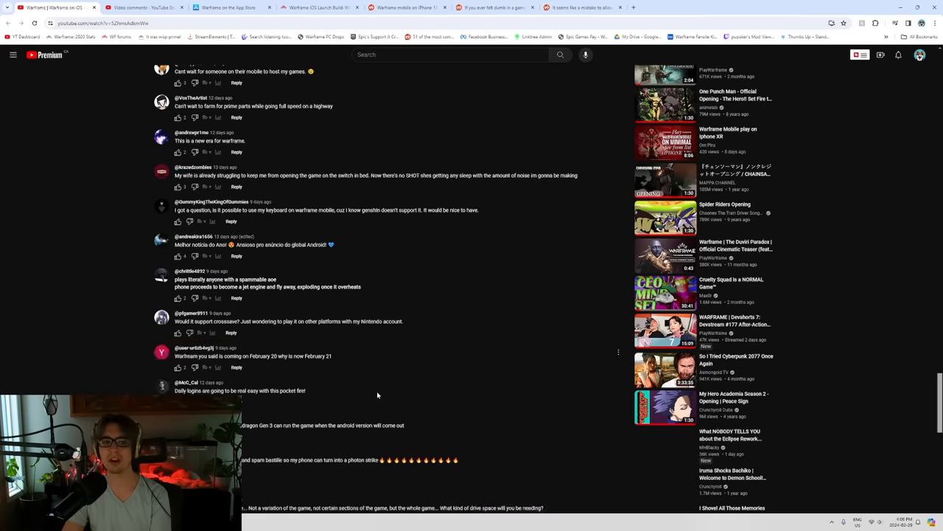
scroll("down", 3)
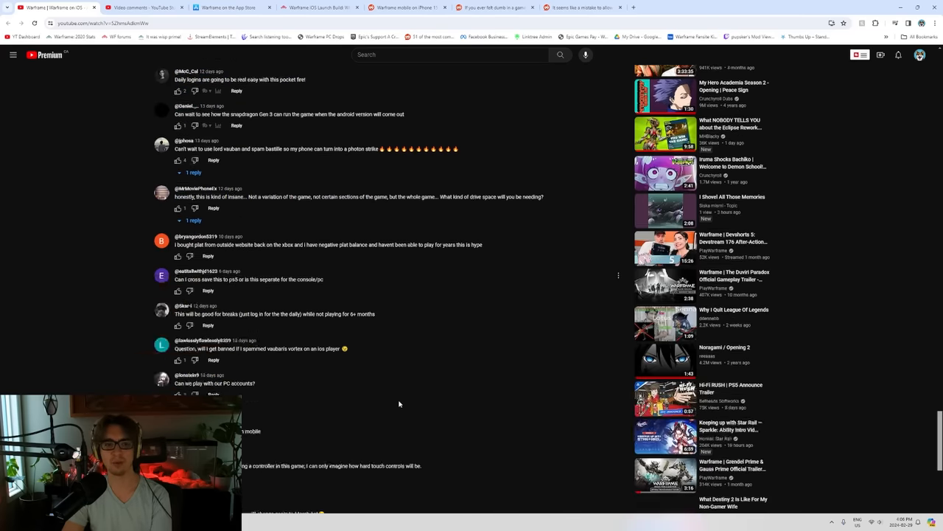
scroll("down", 3)
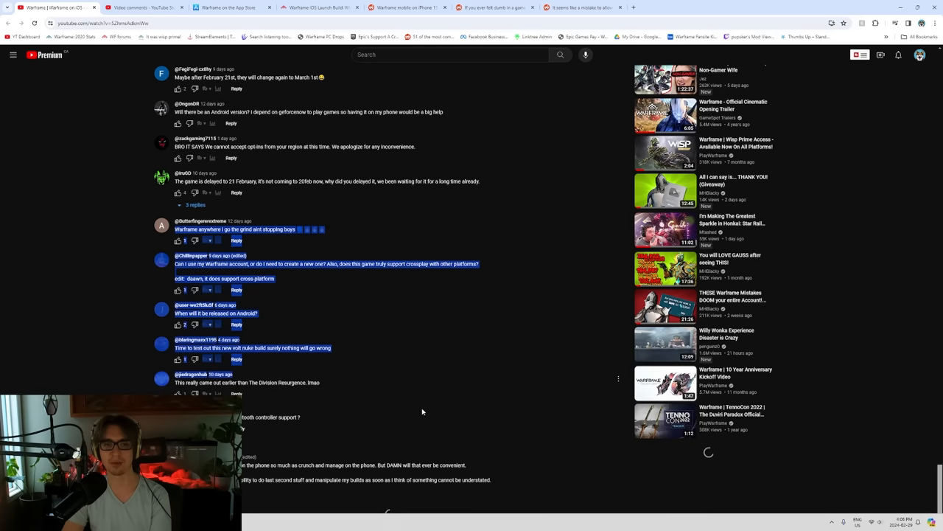
scroll("down", 3)
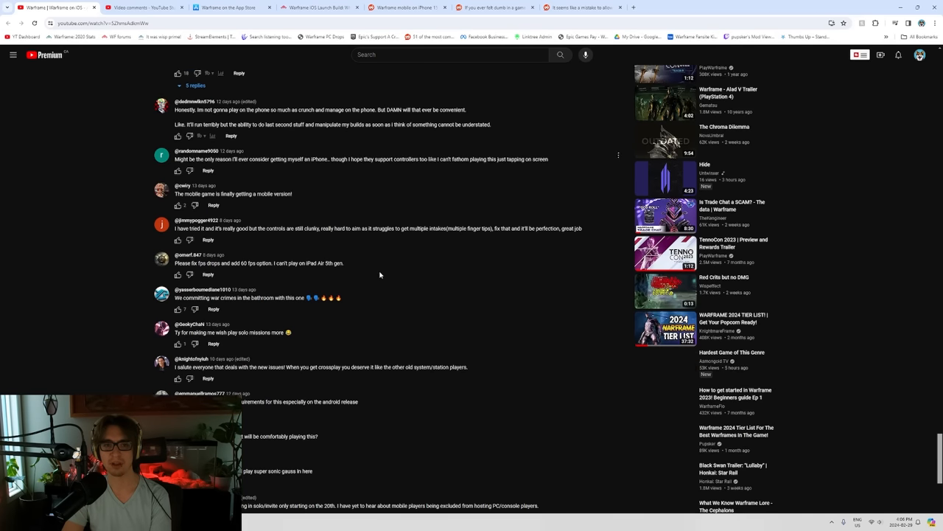
scroll("down", 3)
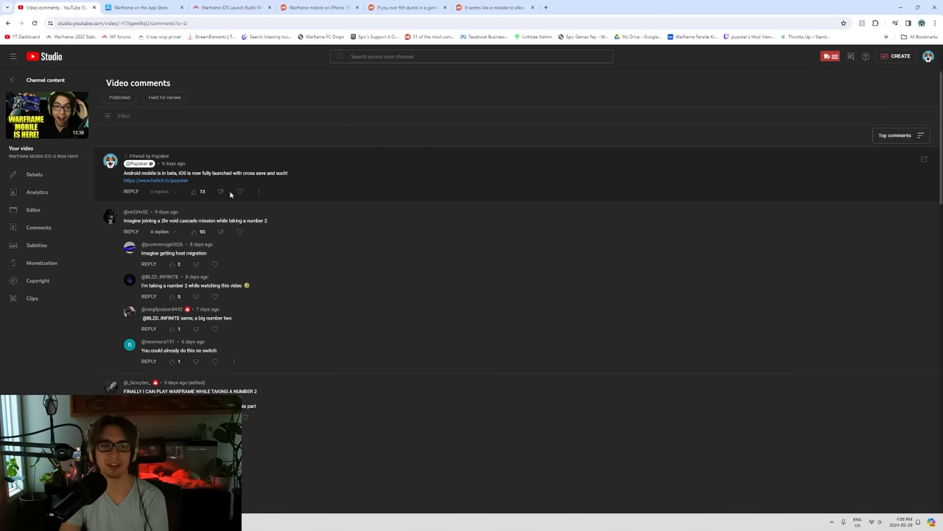
scroll("down", 3)
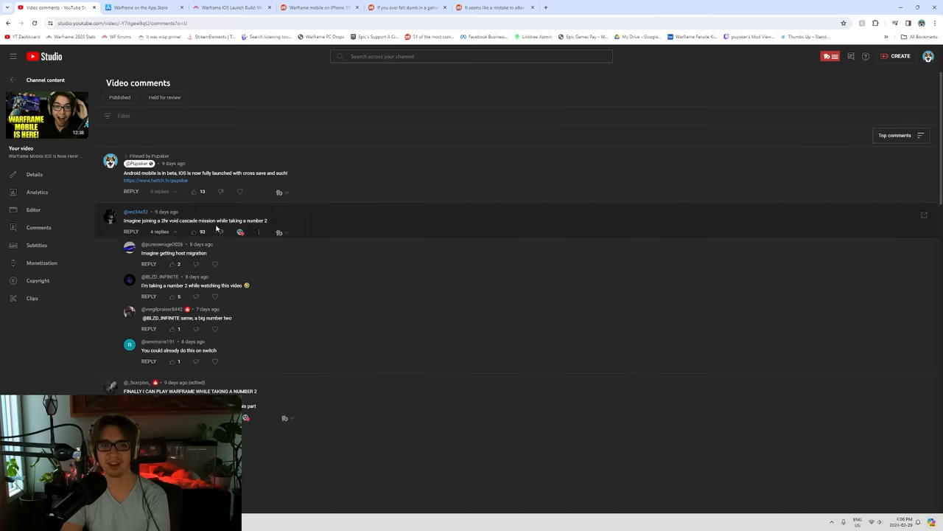
scroll("down", 3)
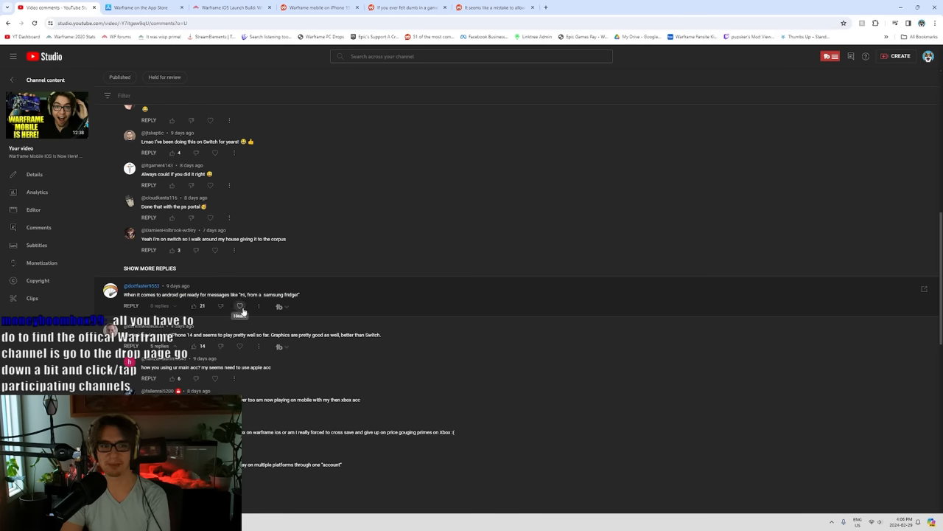
left_click(240, 306)
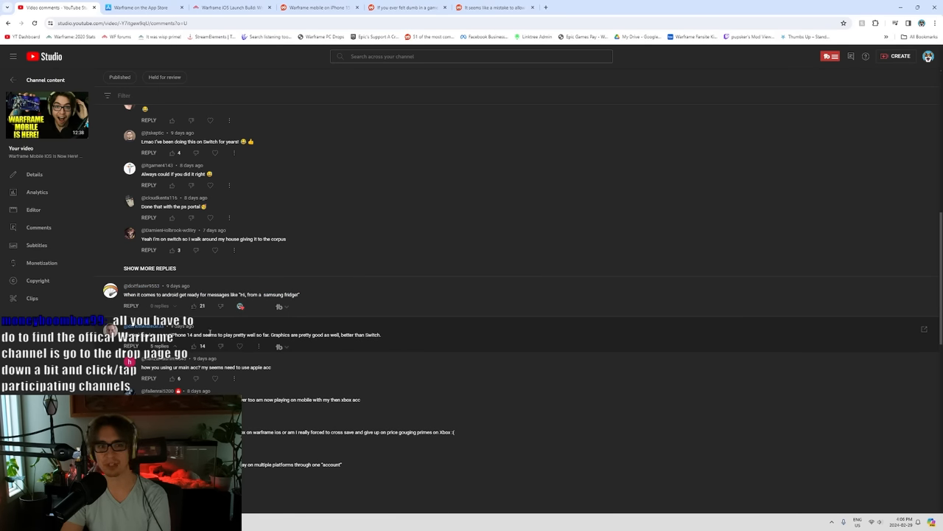
scroll("down", 3)
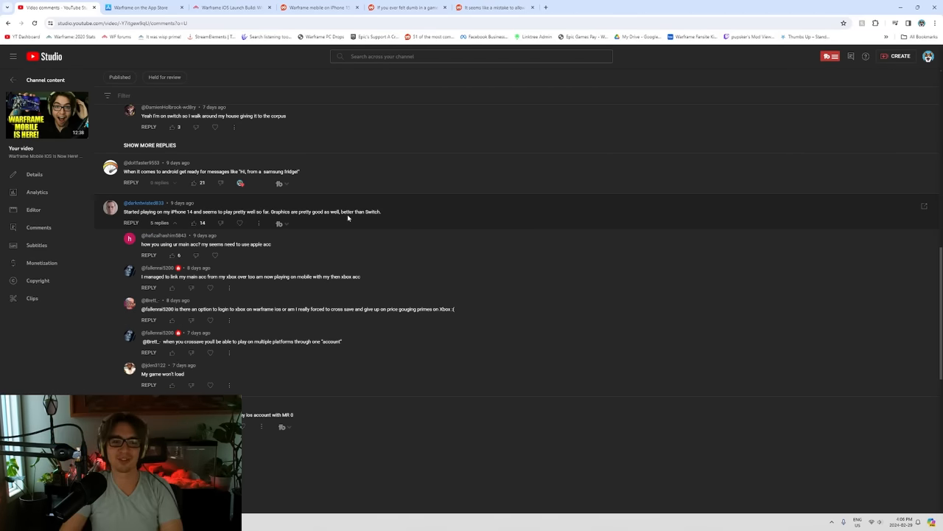
scroll("down", 3)
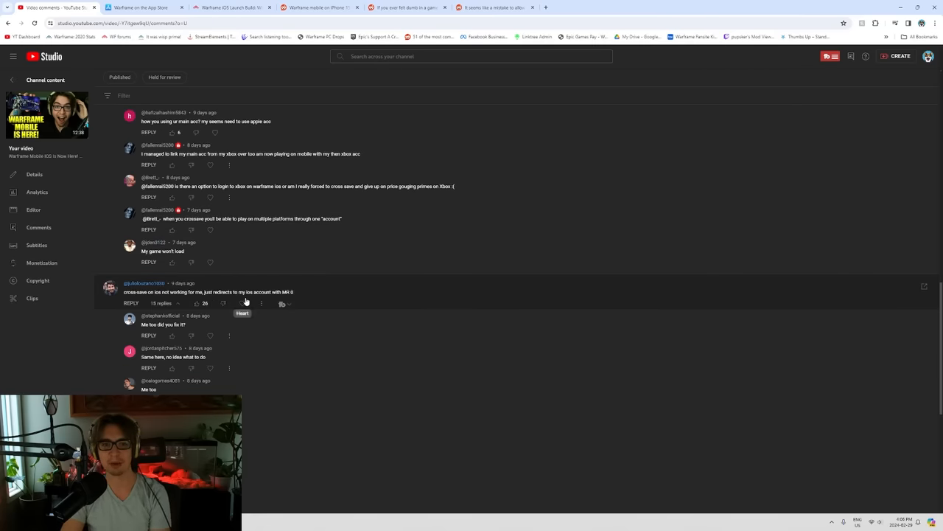
scroll("down", 3)
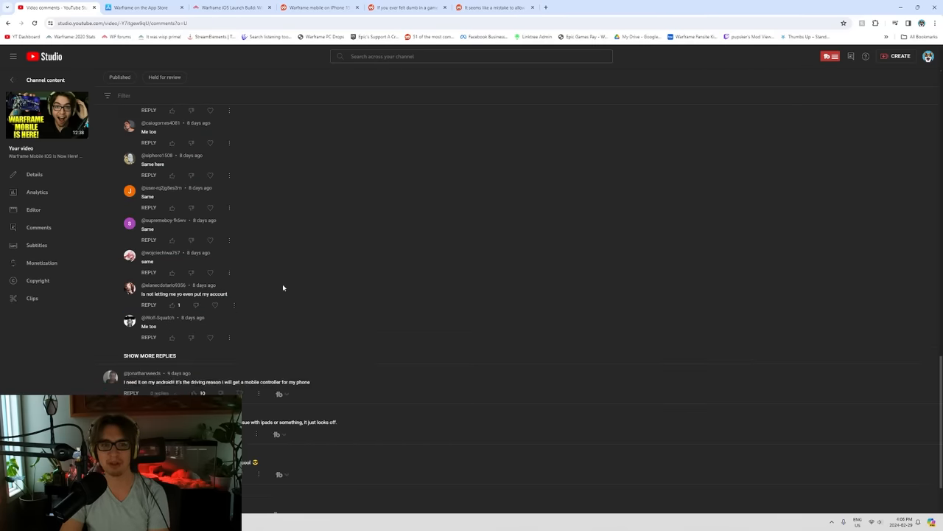
scroll("down", 3)
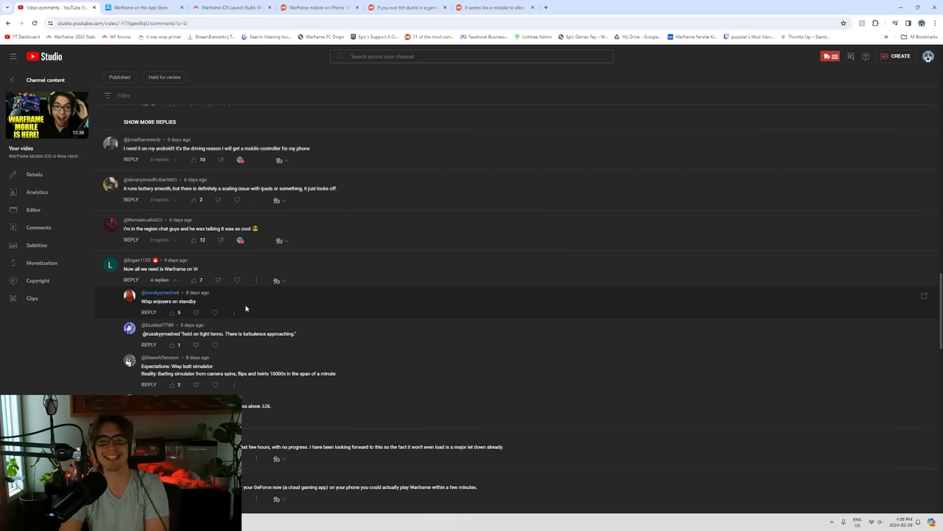
scroll("down", 3)
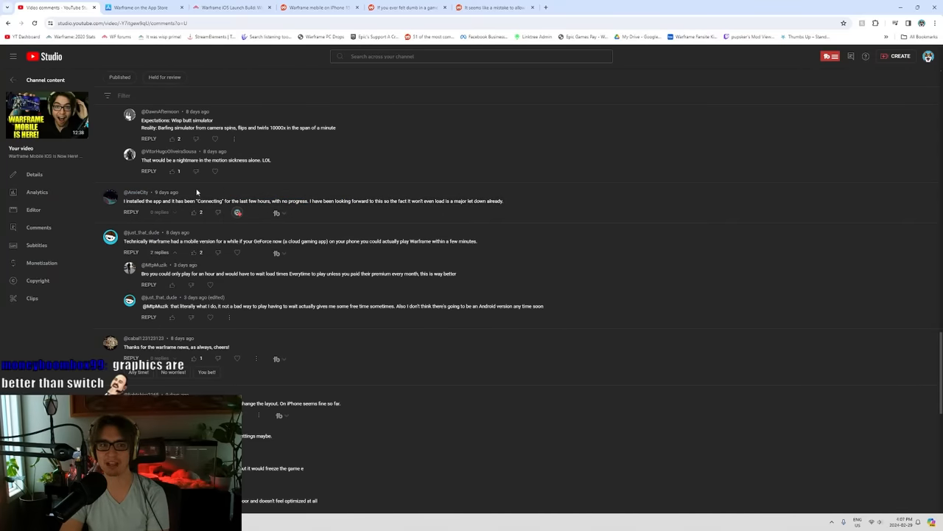
scroll("down", 3)
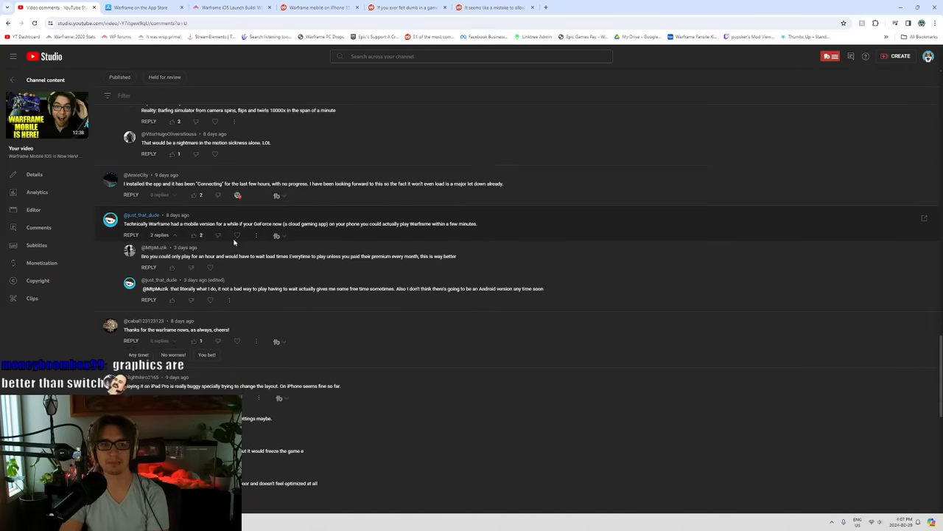
scroll("down", 3)
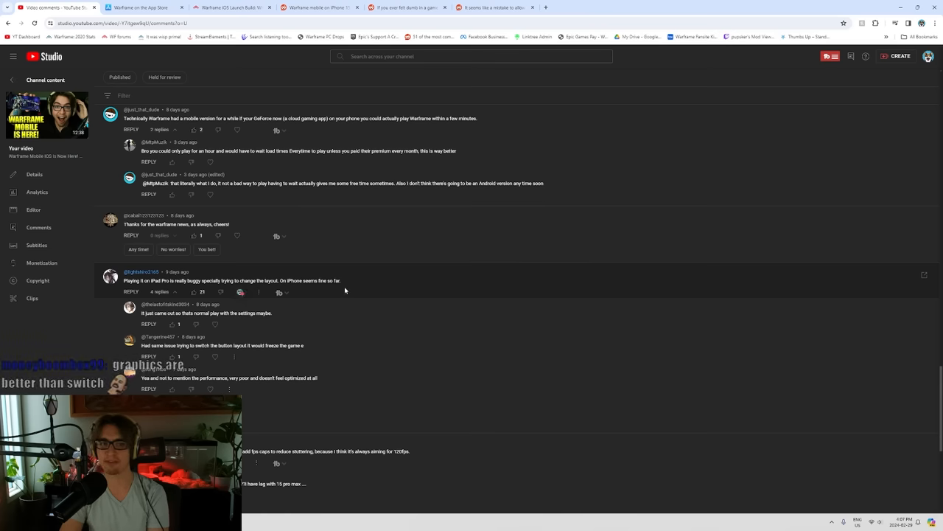
scroll("down", 3)
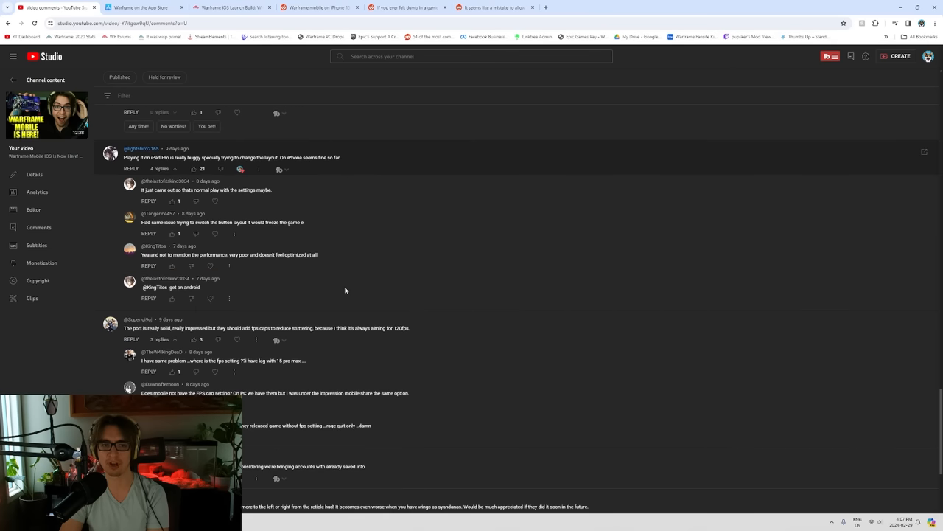
scroll("down", 3)
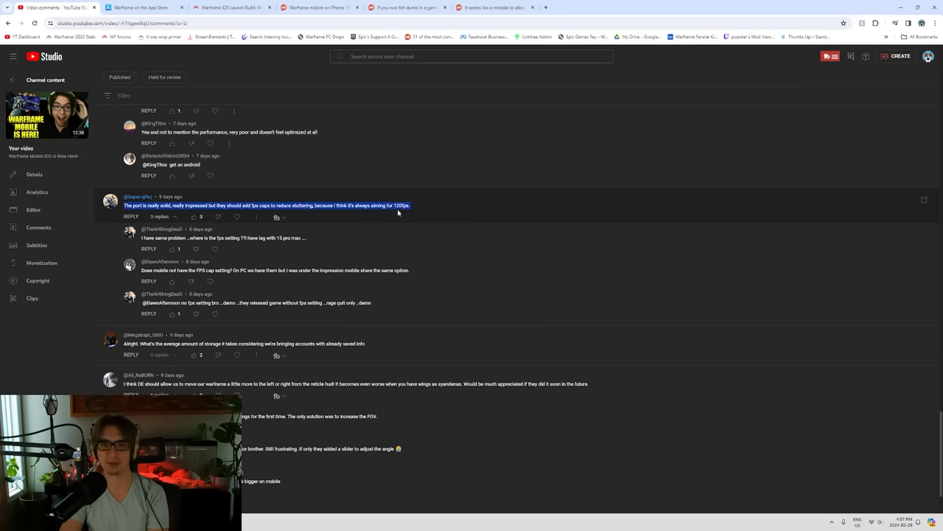
scroll("down", 3)
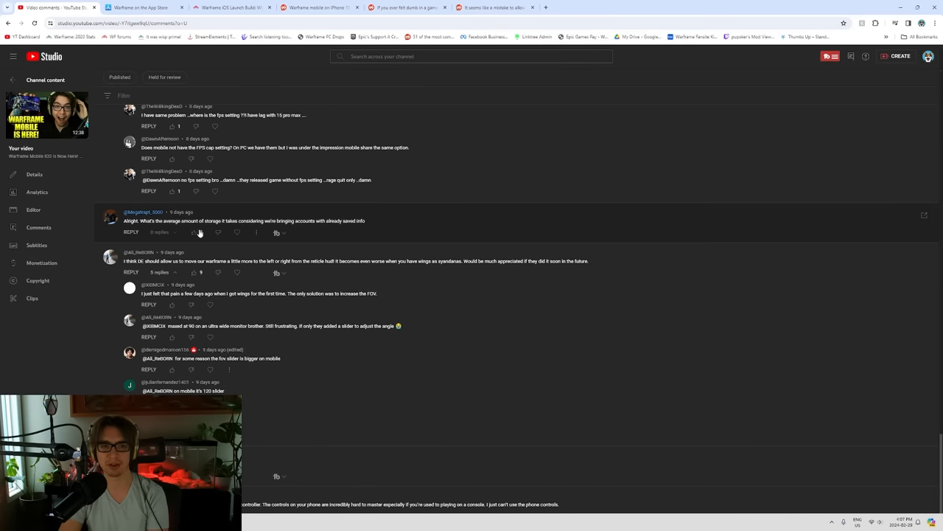
left_click(188, 231)
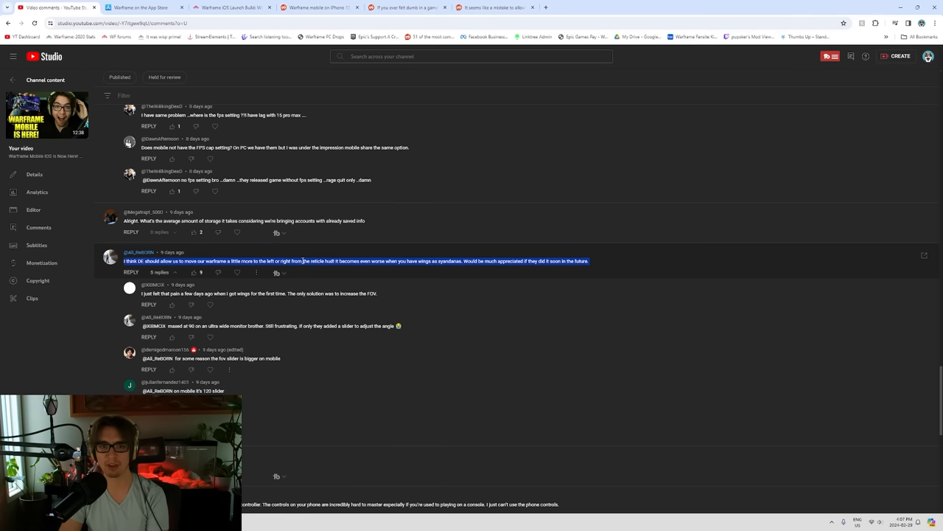
scroll("down", 3)
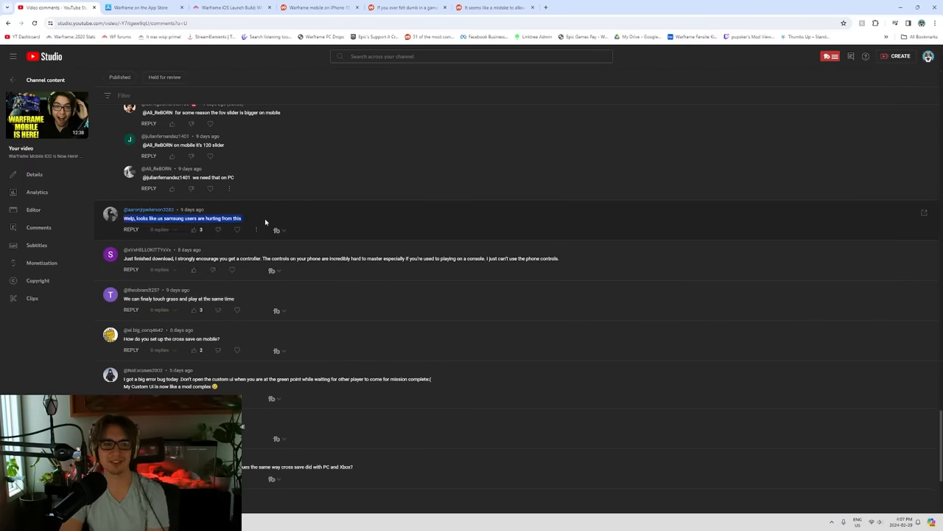
scroll("down", 3)
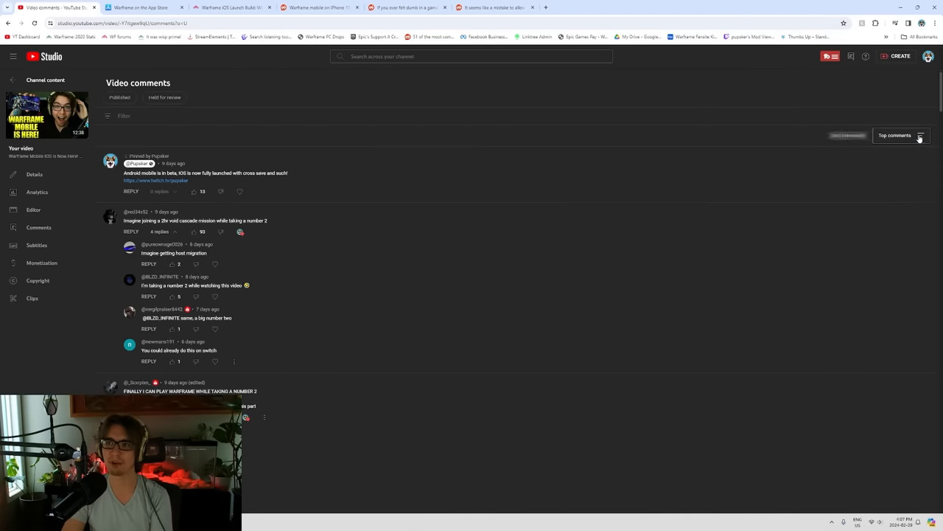
Sort the Studio comments newest first and read the first comments
left_click(893, 135)
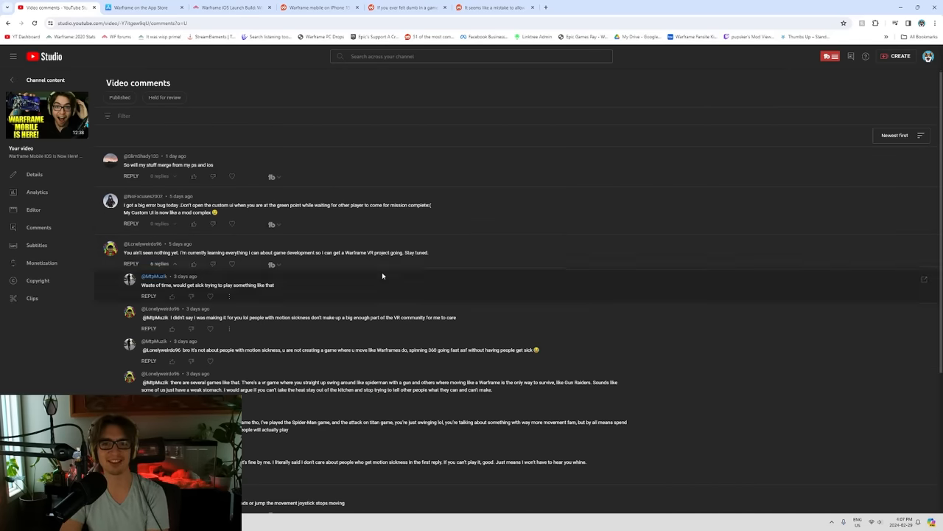
scroll("down", 3)
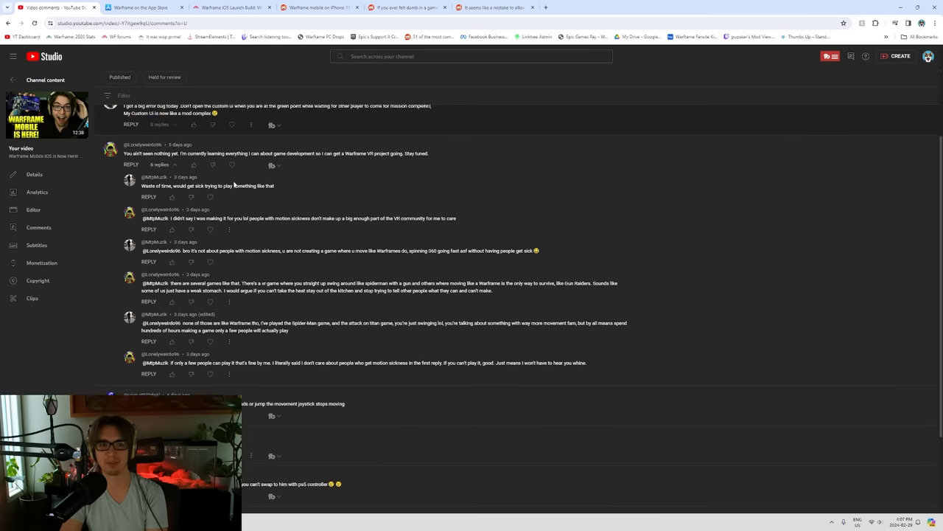
scroll("down", 3)
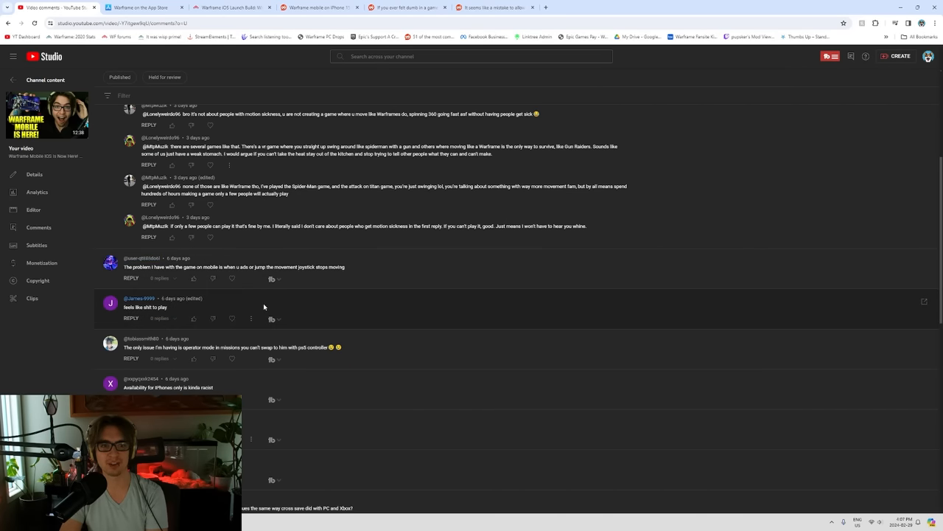
mouse_move(383, 341)
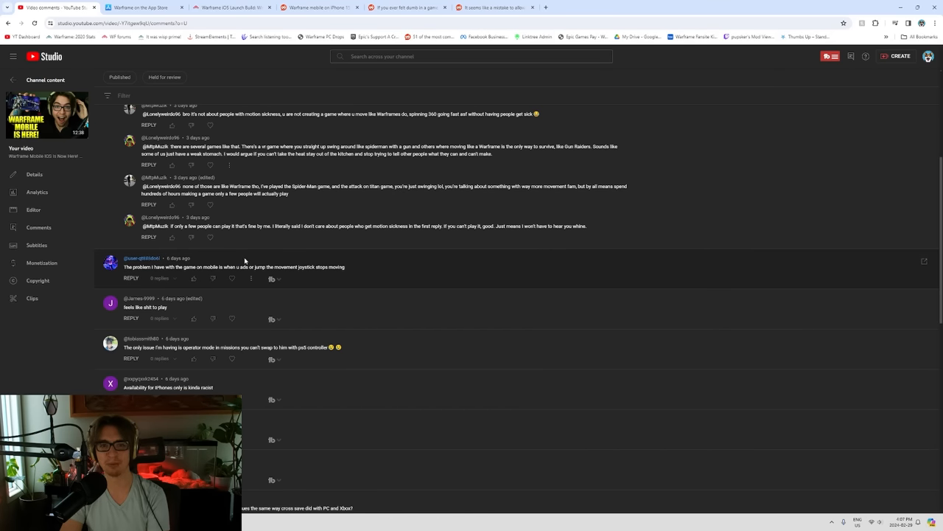
scroll("down", 3)
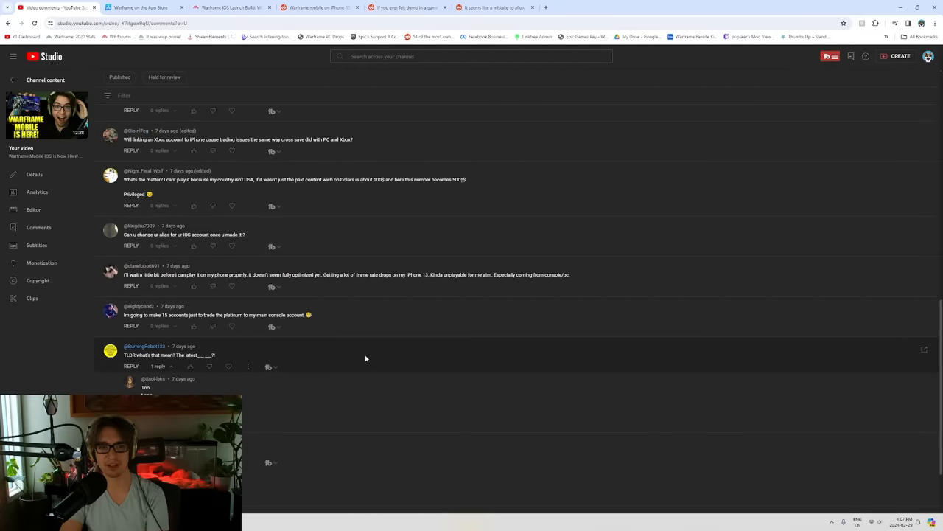
scroll("down", 3)
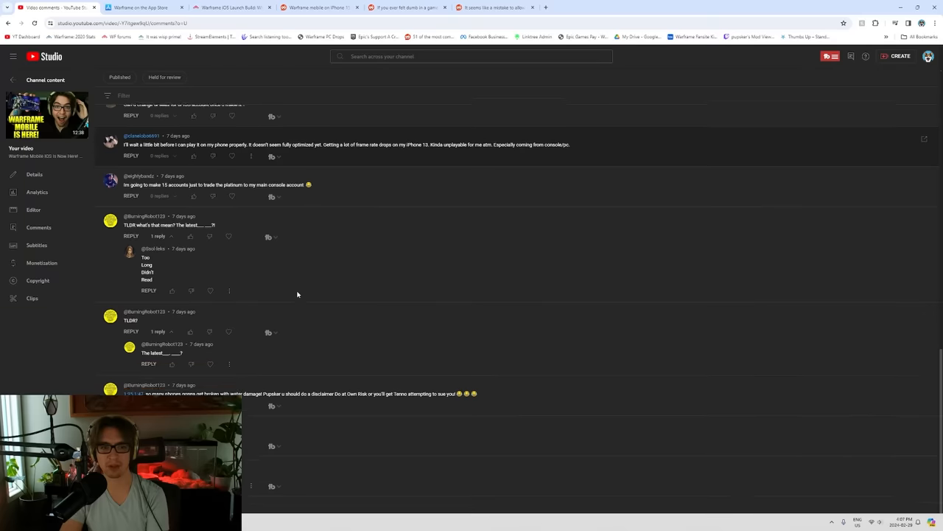
scroll("down", 3)
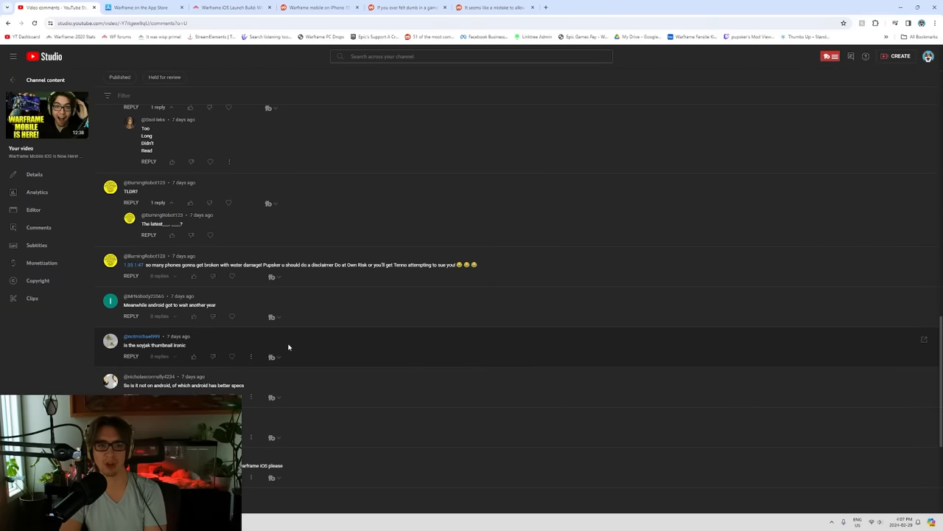
scroll("down", 3)
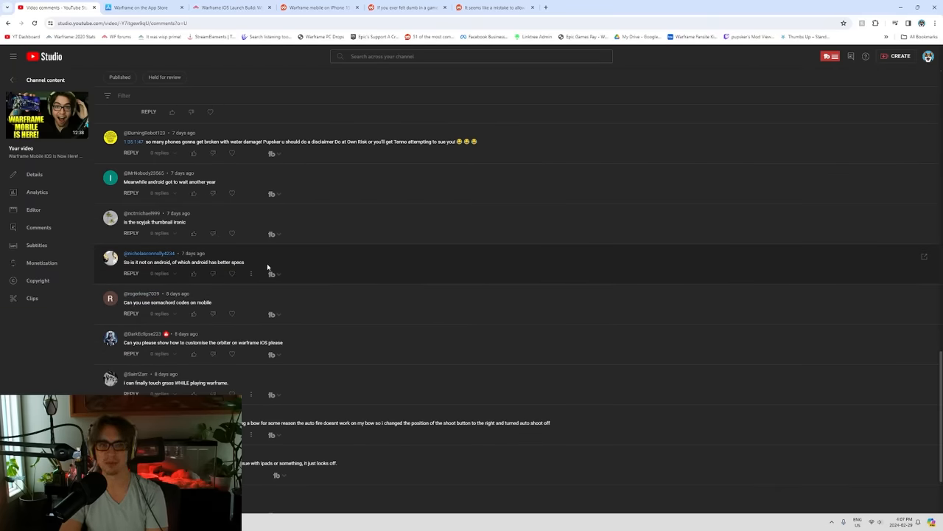
scroll("down", 3)
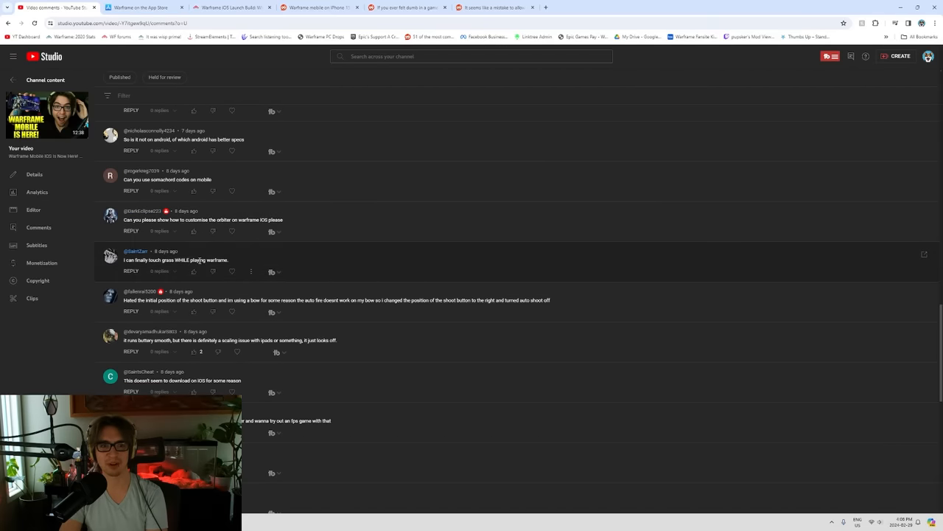
Keep reading down the comments about iOS account linking
scroll("down", 3)
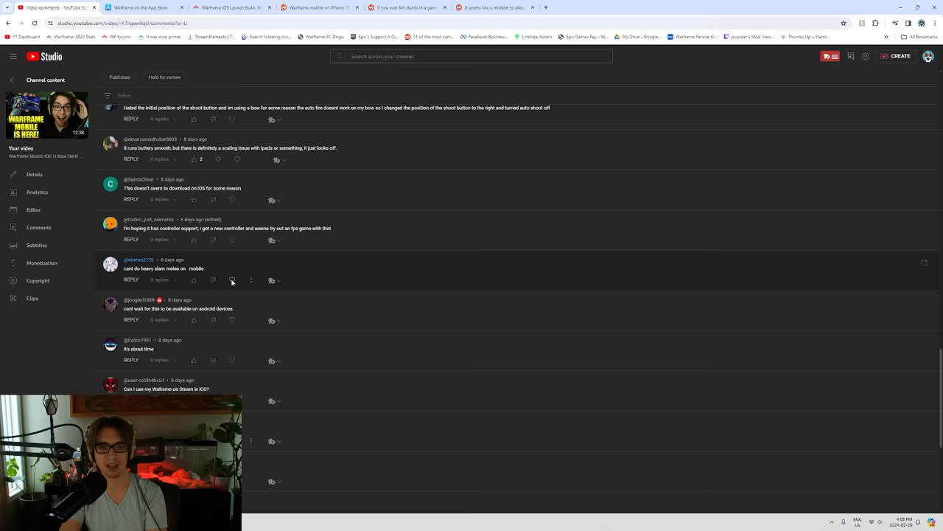
scroll("down", 3)
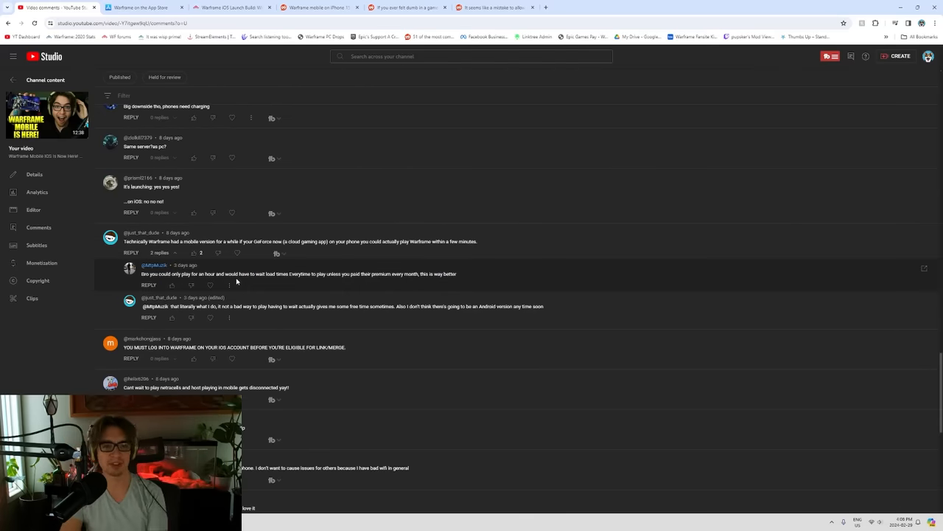
scroll("down", 3)
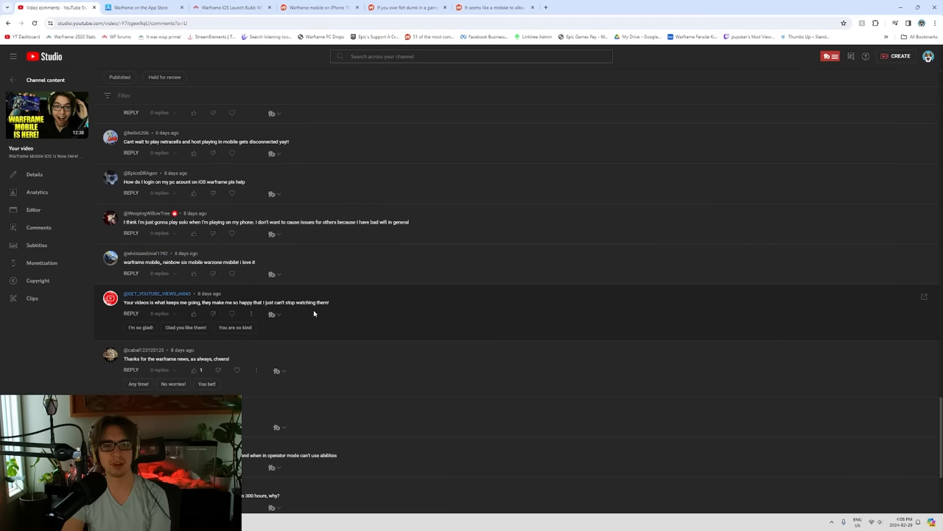
scroll("down", 3)
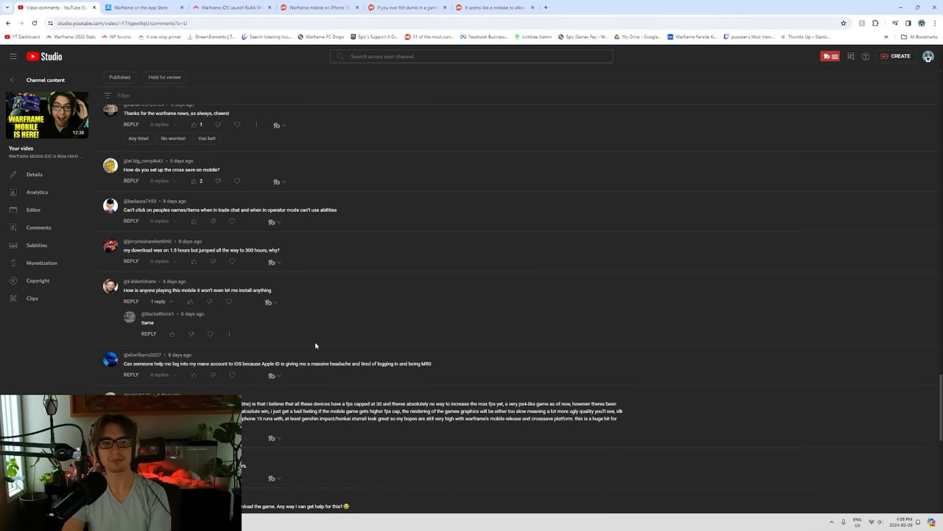
scroll("down", 3)
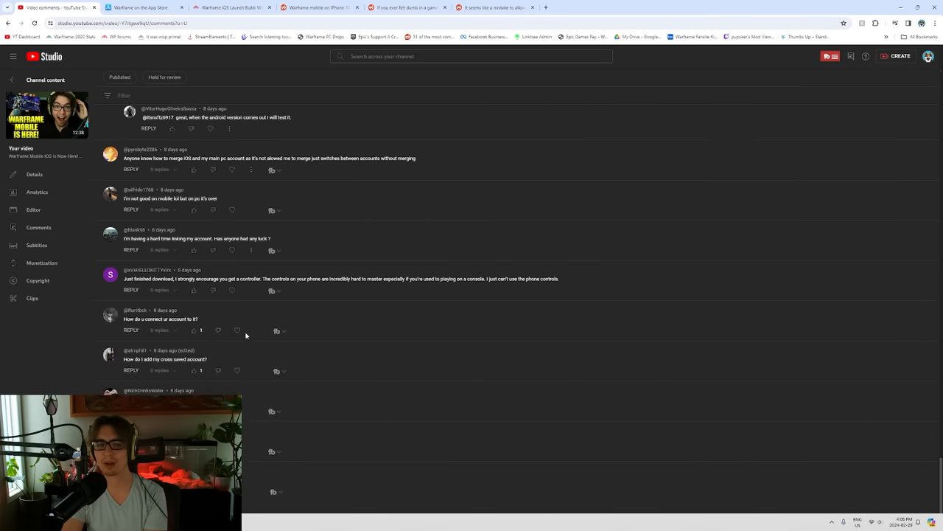
scroll("down", 3)
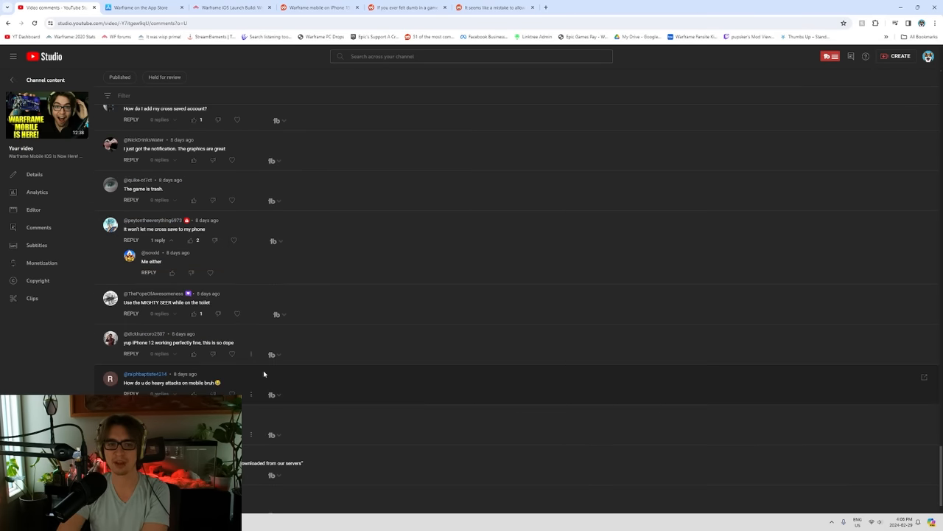
scroll("down", 3)
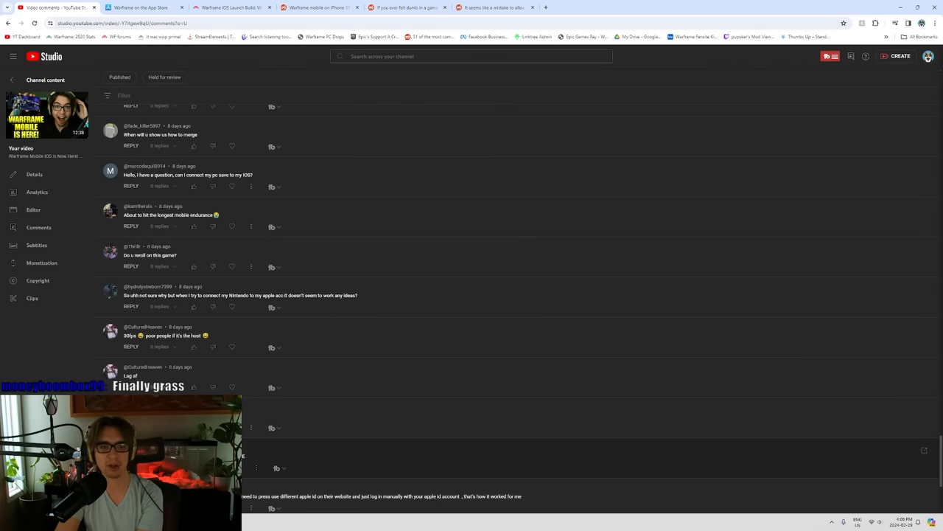
scroll("down", 3)
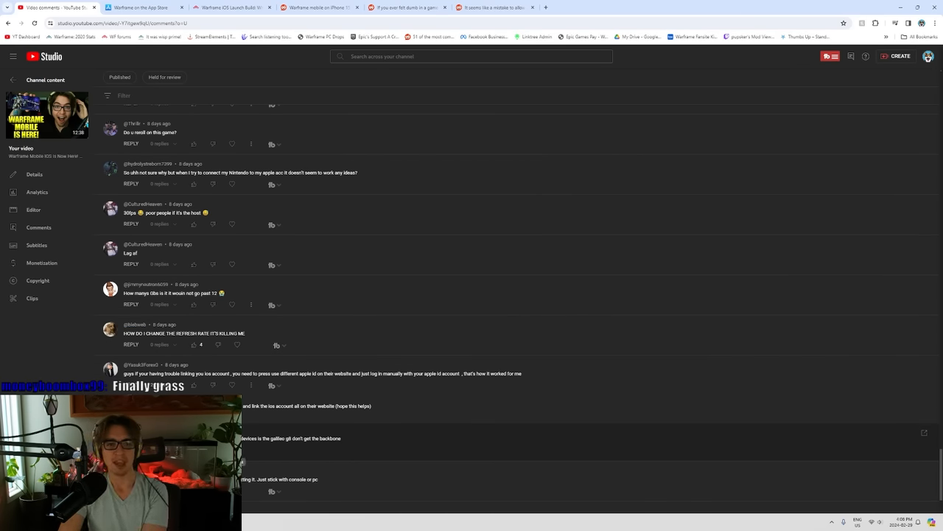
scroll("down", 3)
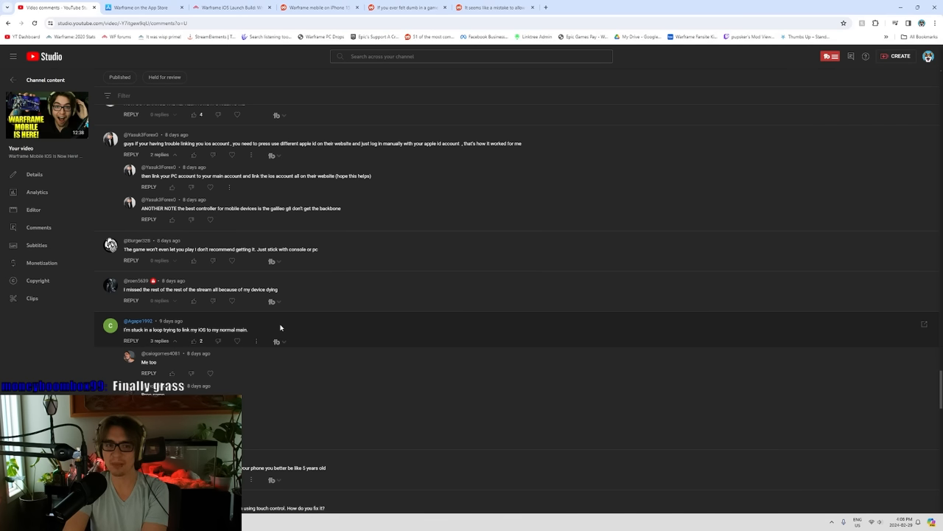
scroll("down", 3)
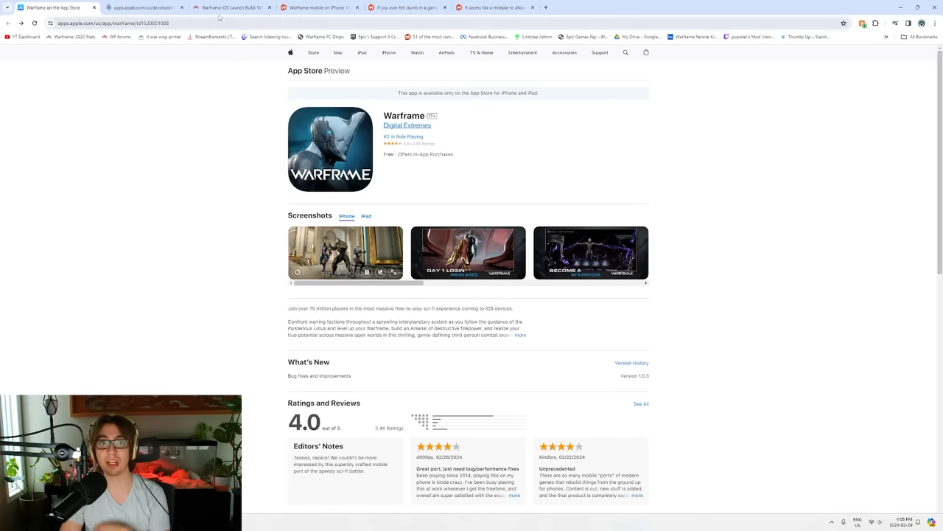
Close the Digital Extremes and Role Playing tabs, then open all Warframe ratings and reviews
left_click(407, 125)
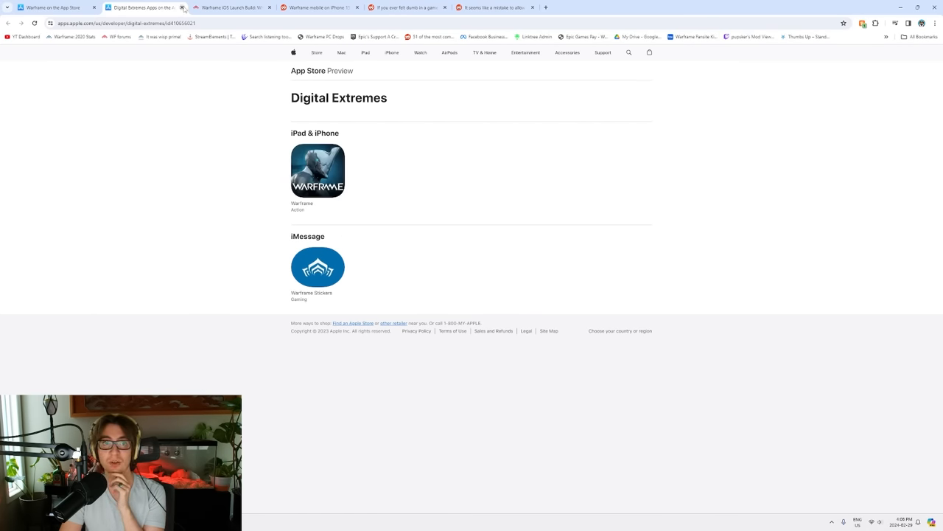
left_click(317, 170)
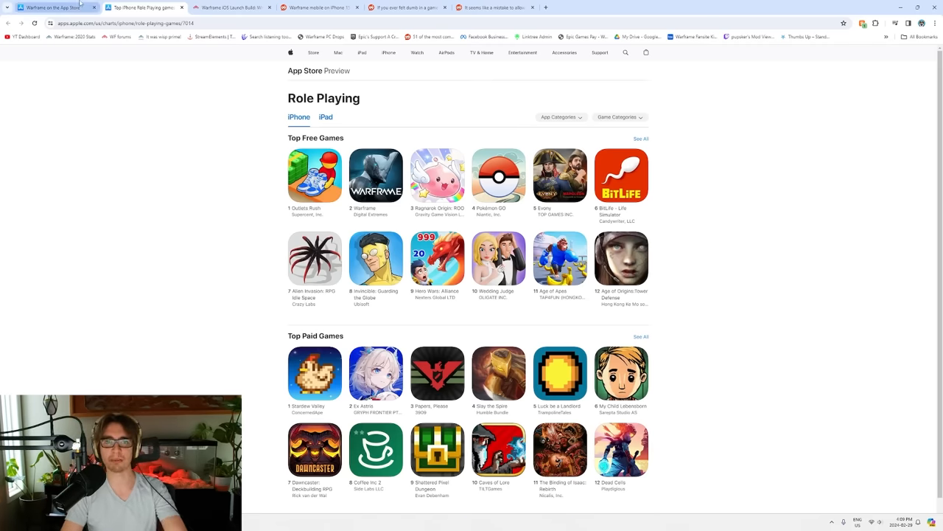
left_click(375, 175)
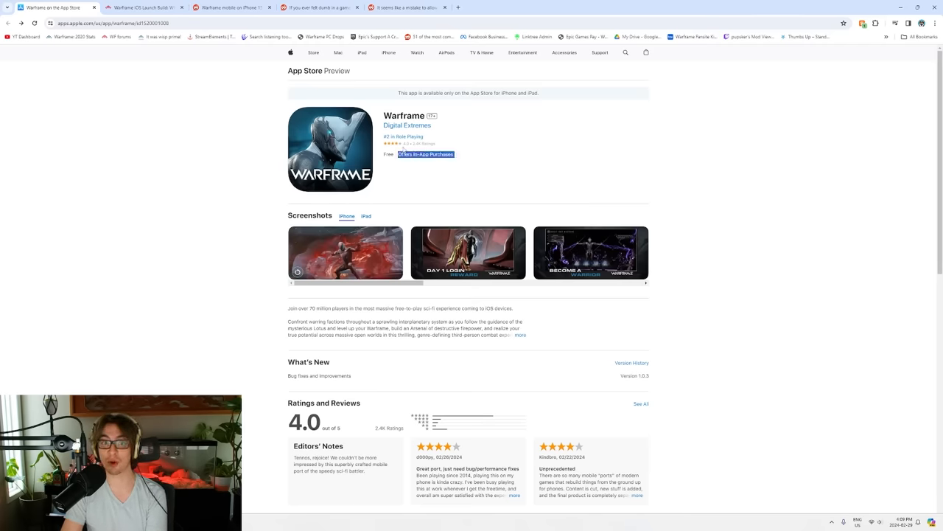
scroll("down", 3)
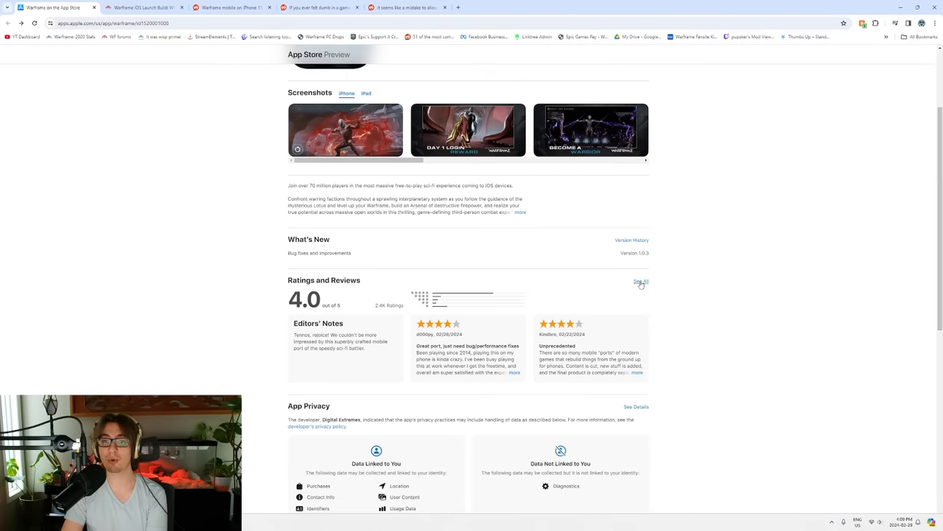
left_click(641, 282)
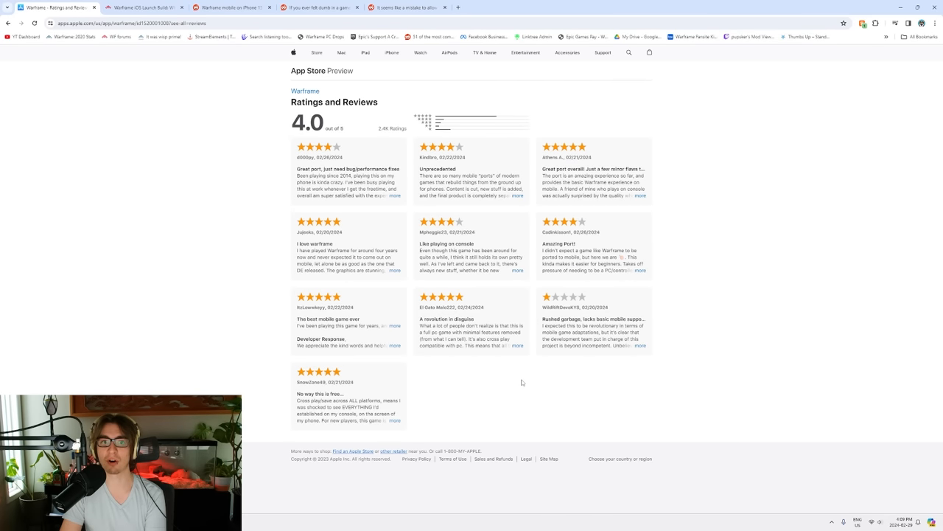
mouse_move(440, 133)
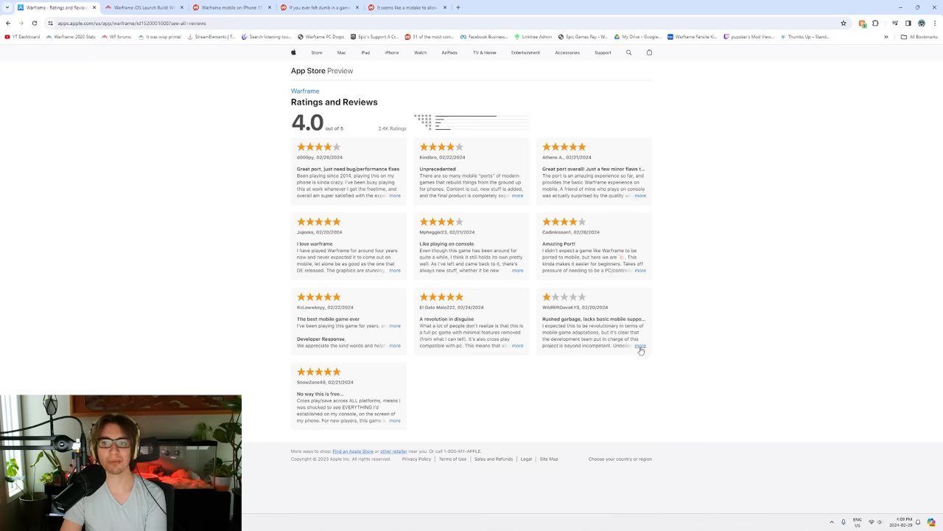
Read the one-star, 'A revolution in disguise' and 'Unprecedented' reviews, then return to the forum post
left_click(640, 345)
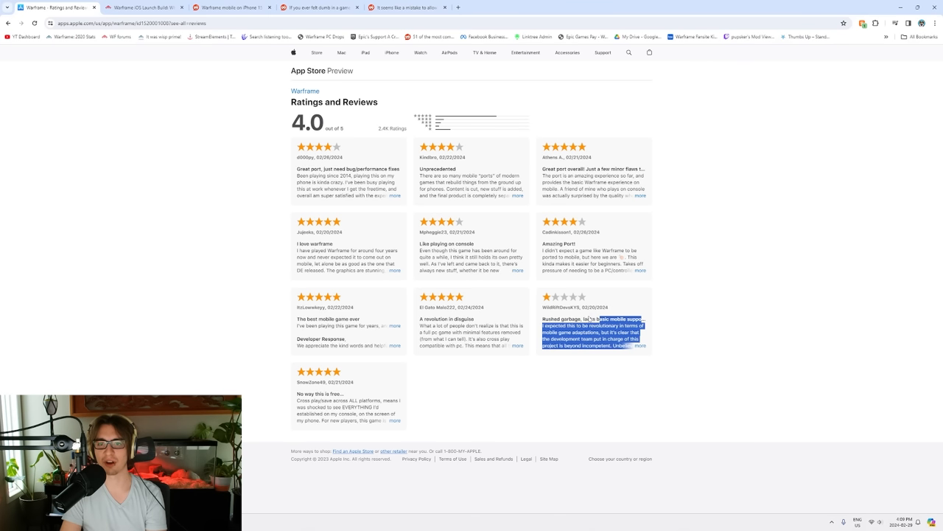
left_click(539, 134)
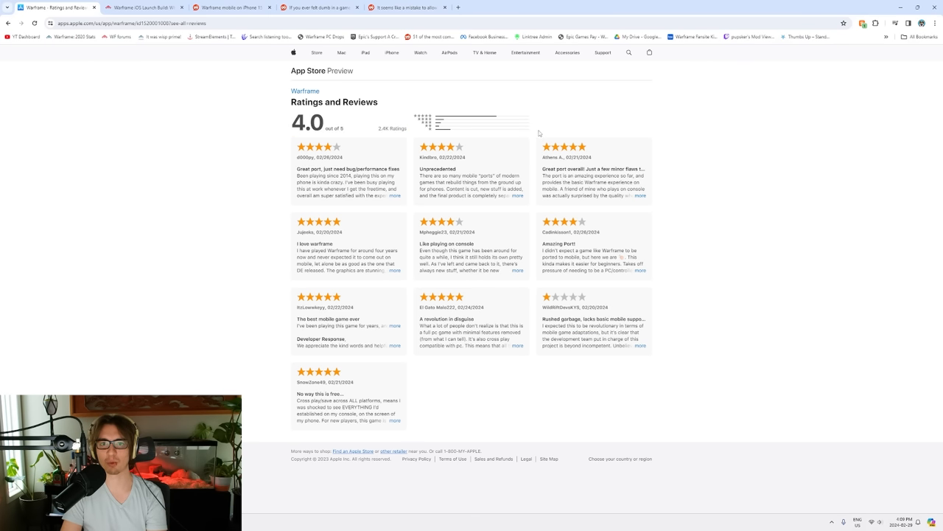
mouse_move(385, 385)
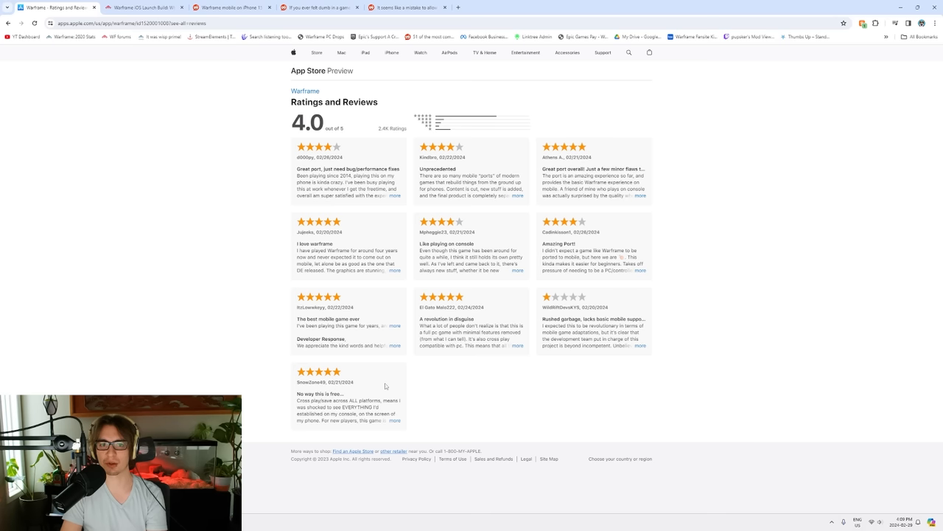
left_click(395, 420)
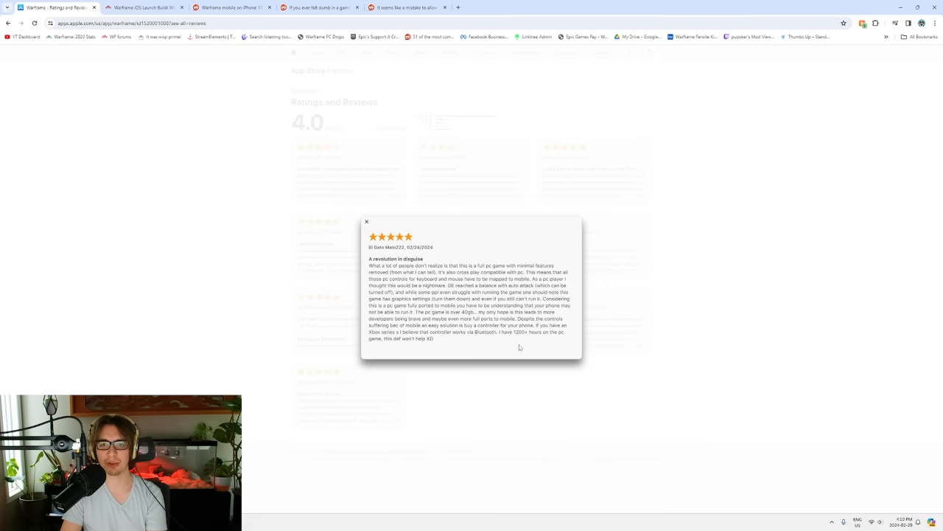
left_click(367, 222)
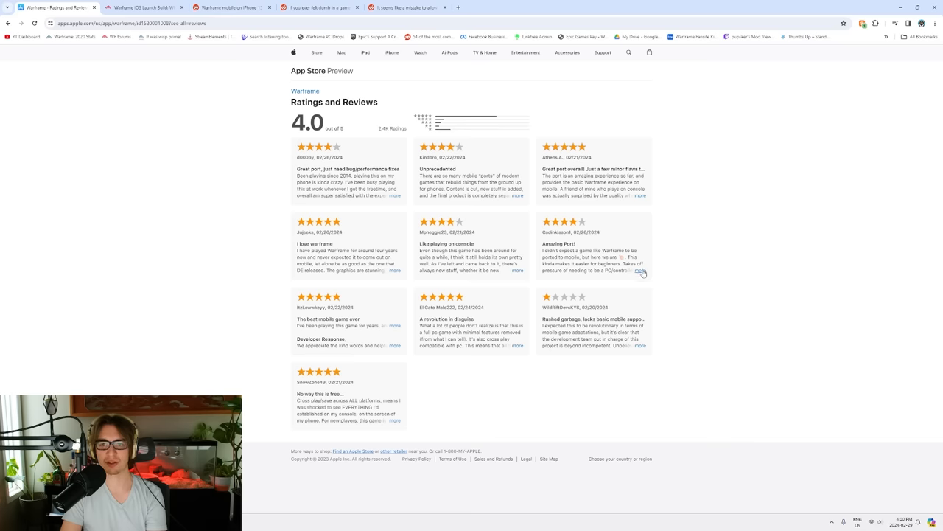
left_click(639, 195)
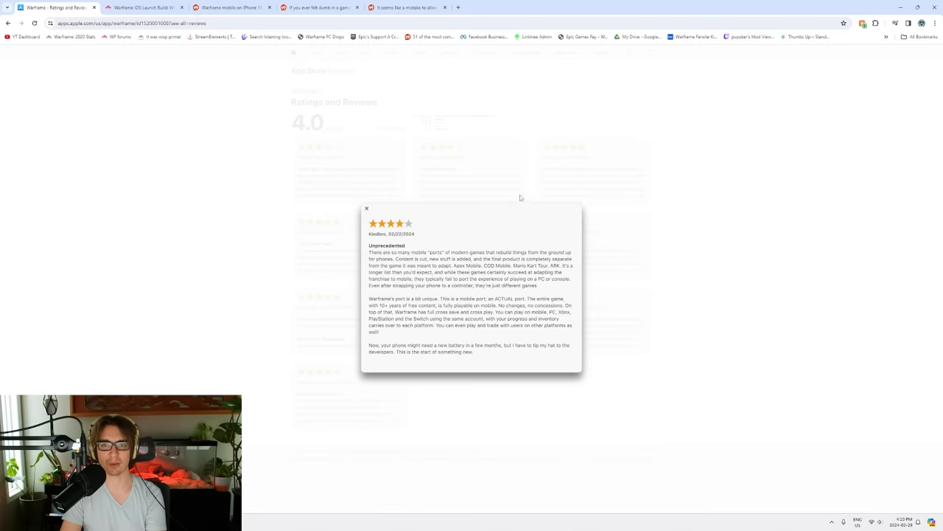
left_click(367, 208)
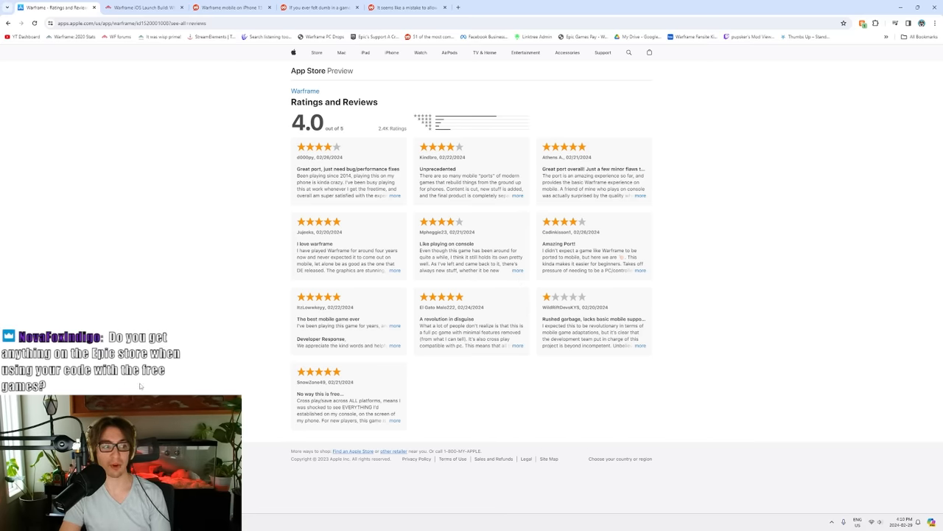
left_click(142, 7)
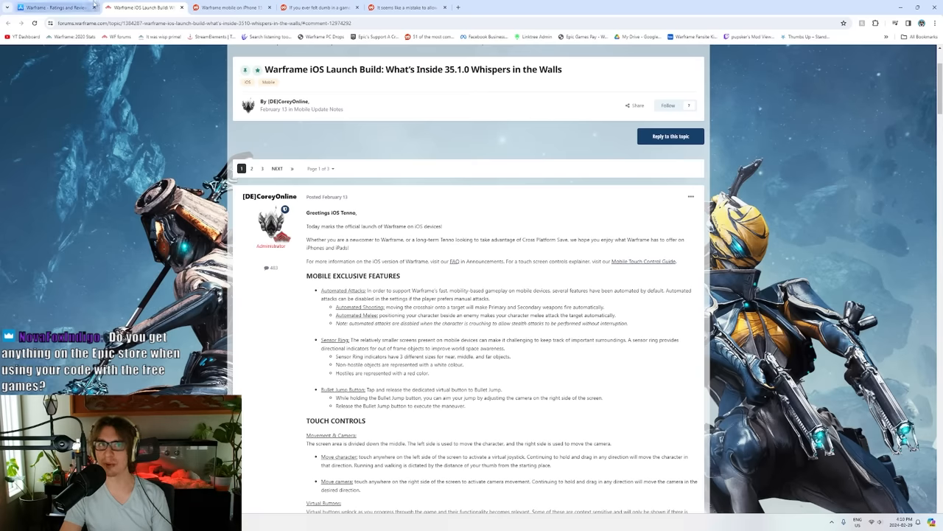
scroll("down", 3)
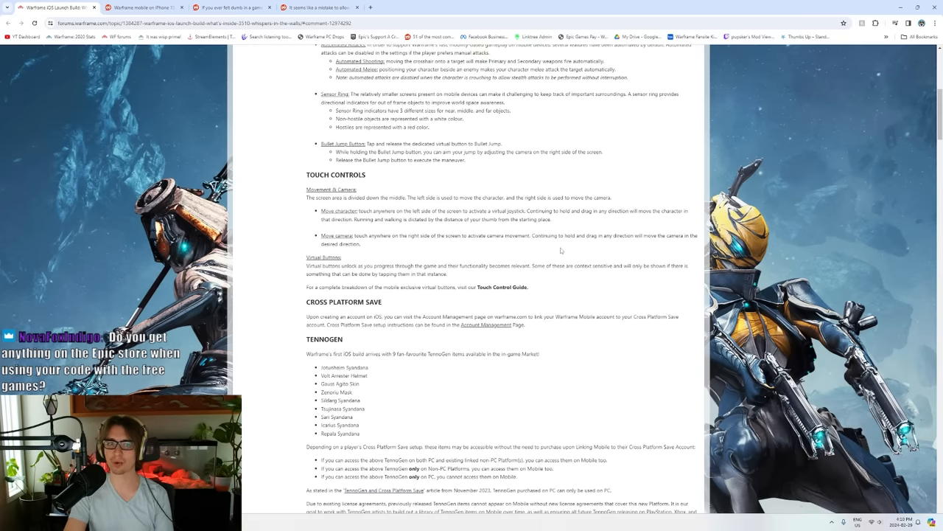
scroll("up", 3)
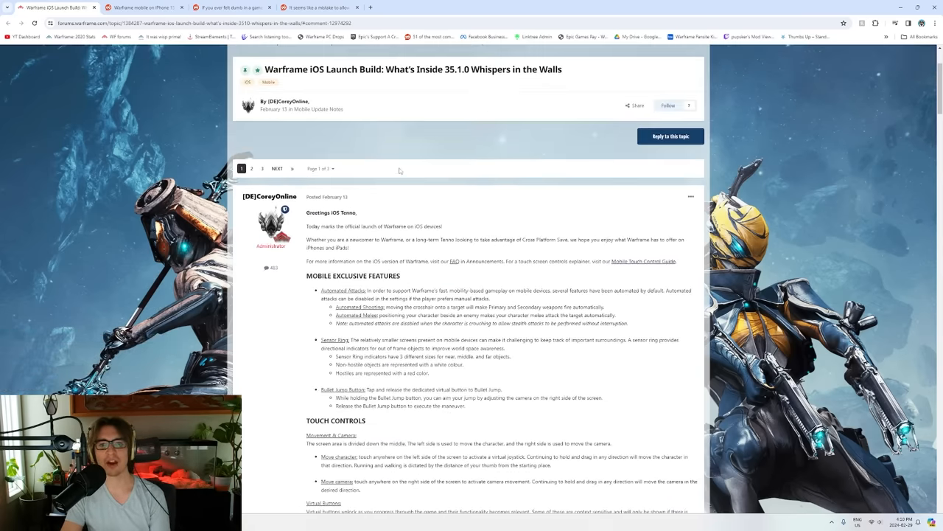
scroll("down", 3)
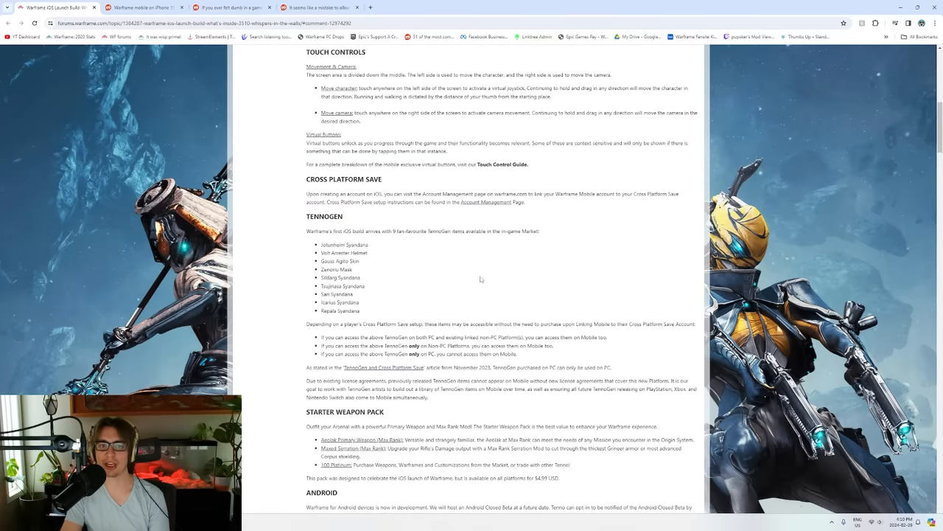
scroll("down", 3)
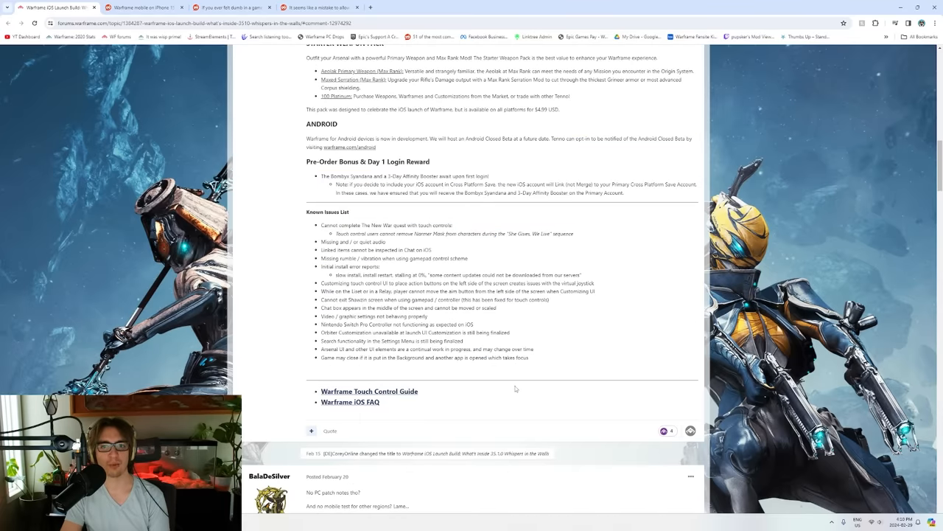
scroll("down", 3)
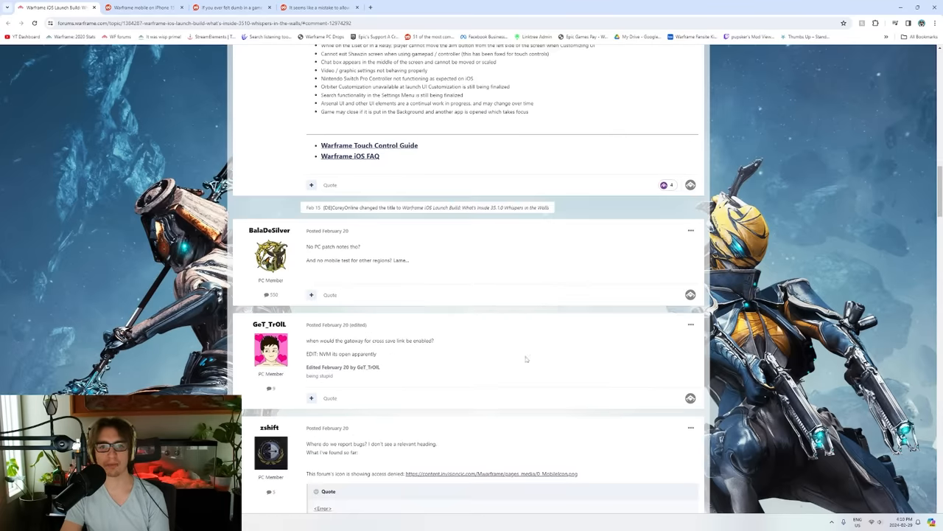
scroll("down", 3)
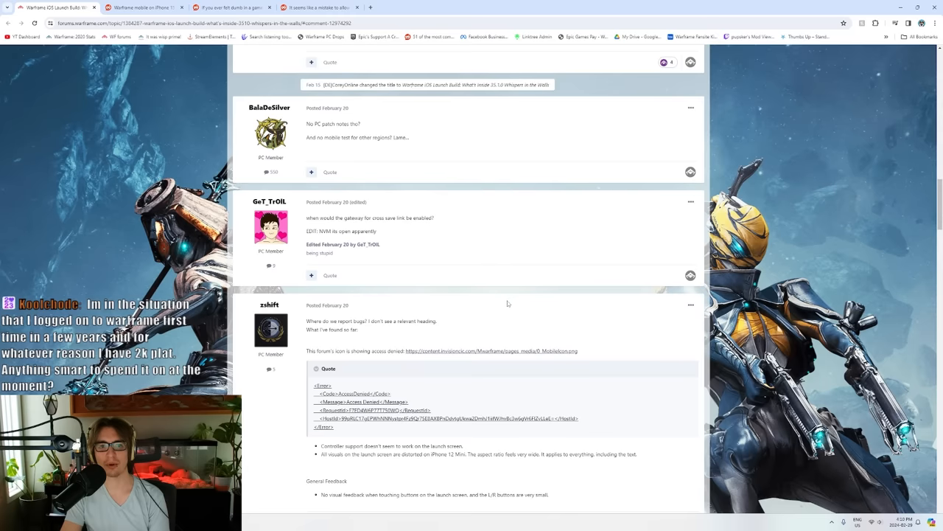
scroll("down", 3)
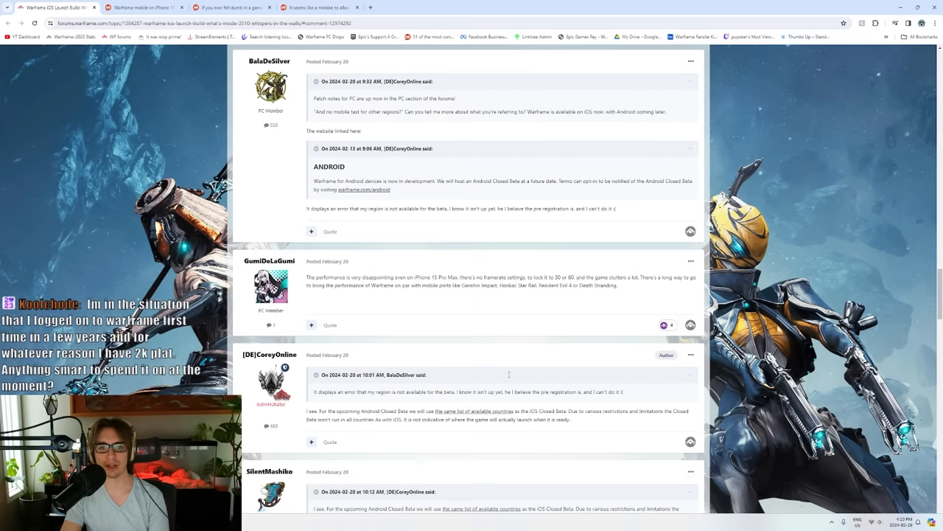
mouse_move(481, 316)
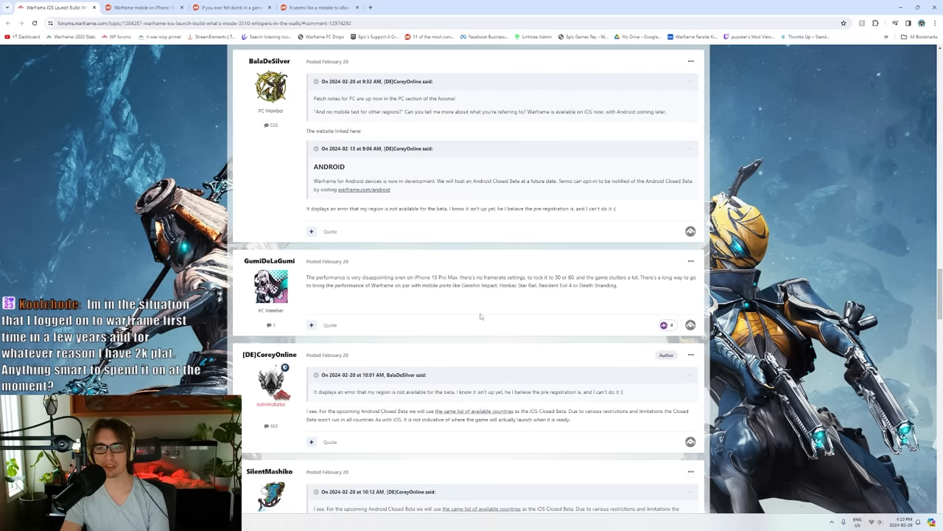
scroll("down", 3)
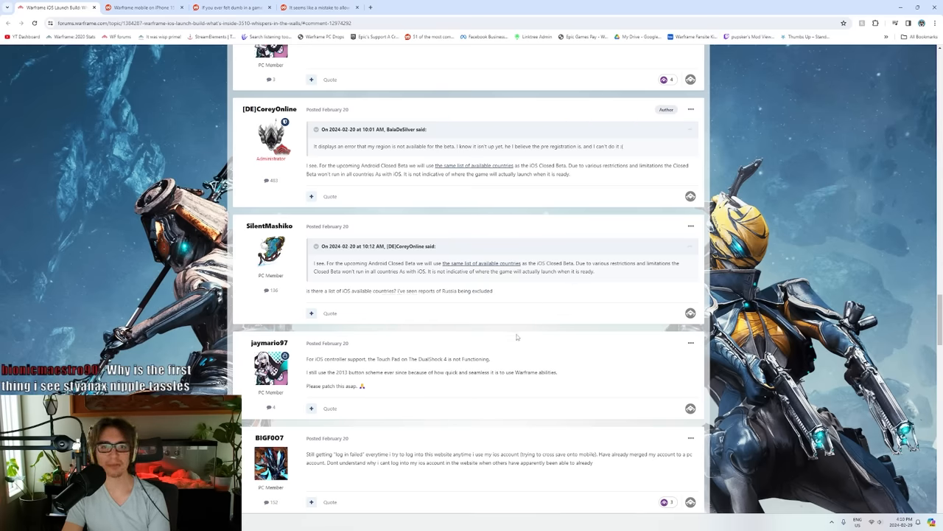
scroll("down", 3)
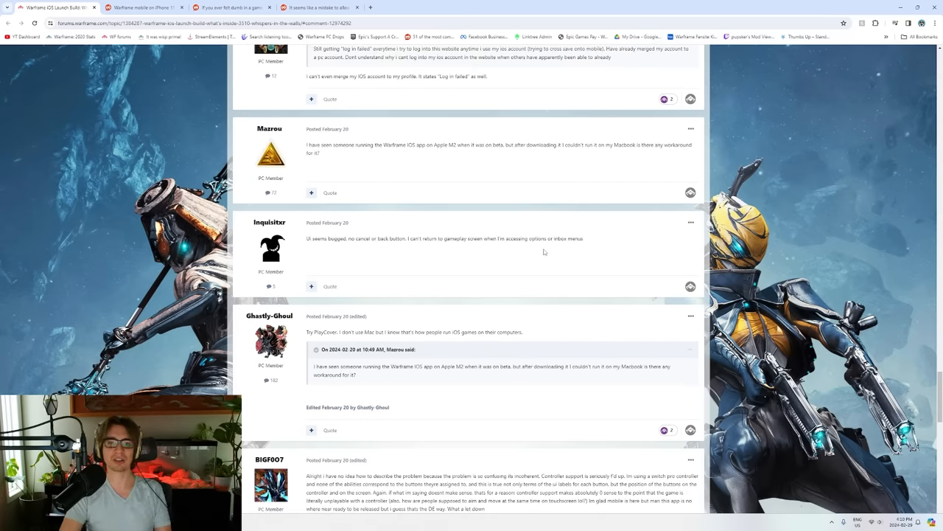
scroll("down", 3)
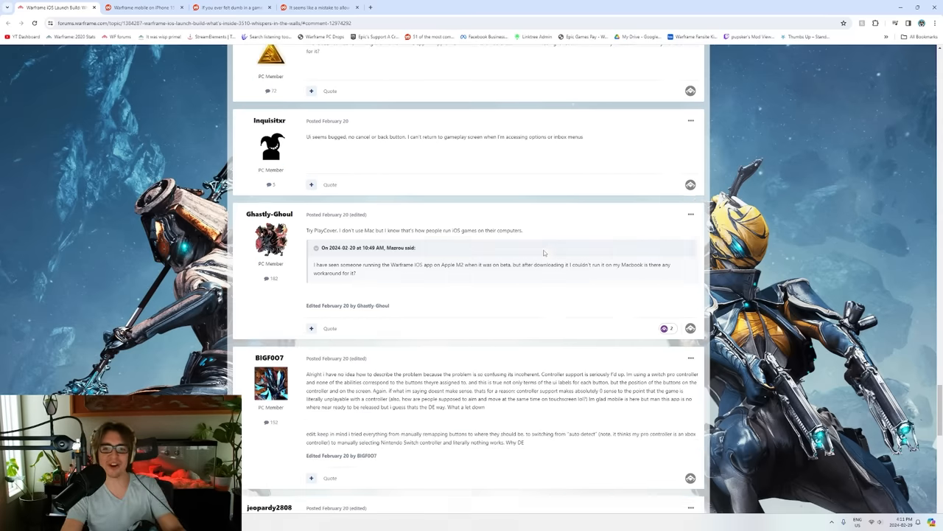
scroll("down", 3)
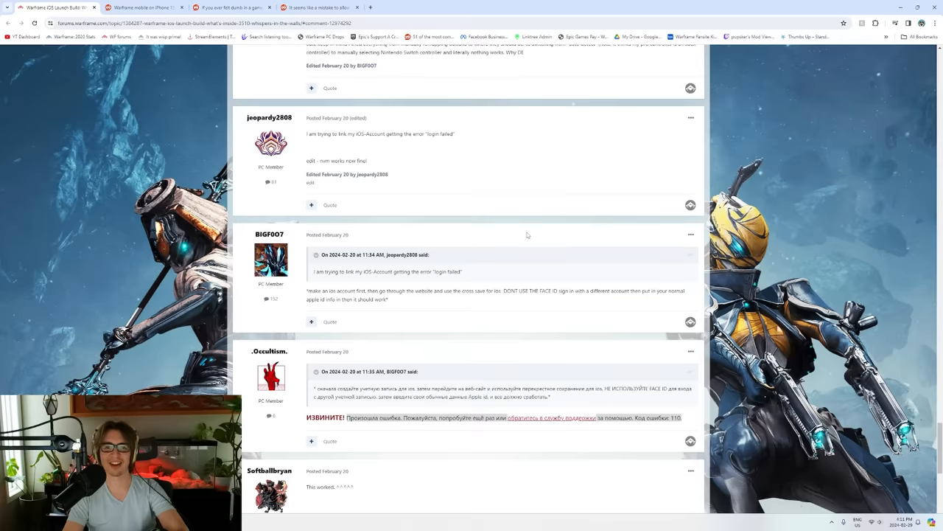
scroll("down", 3)
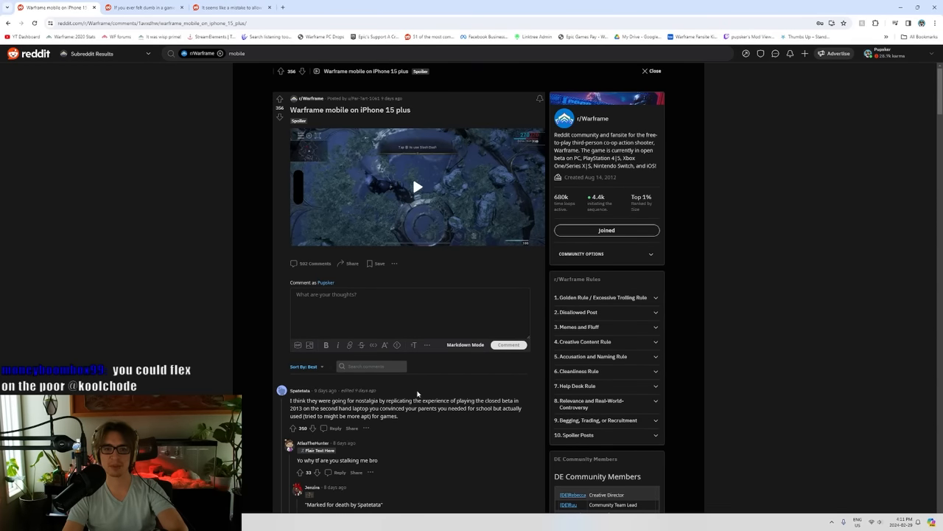
Skim the iPhone 15 plus post's top comments and replay the gameplay clip
scroll("down", 3)
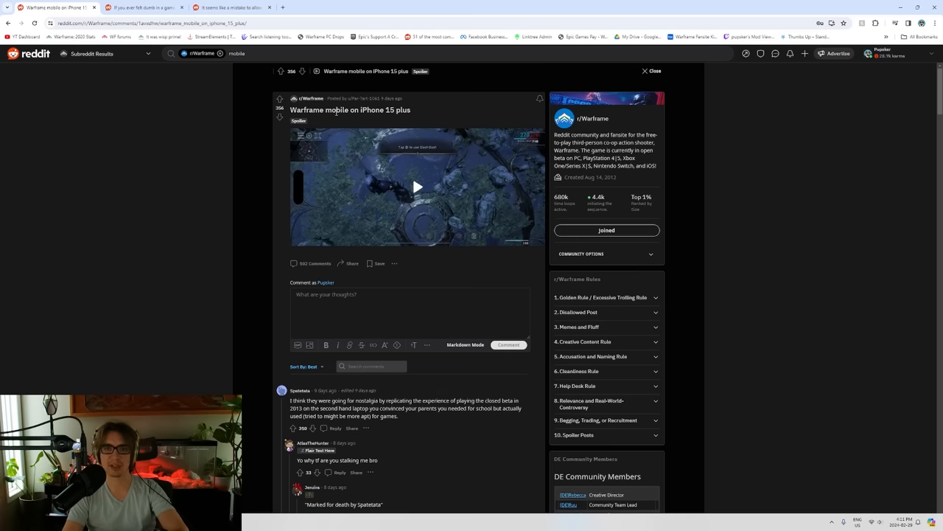
mouse_move(434, 182)
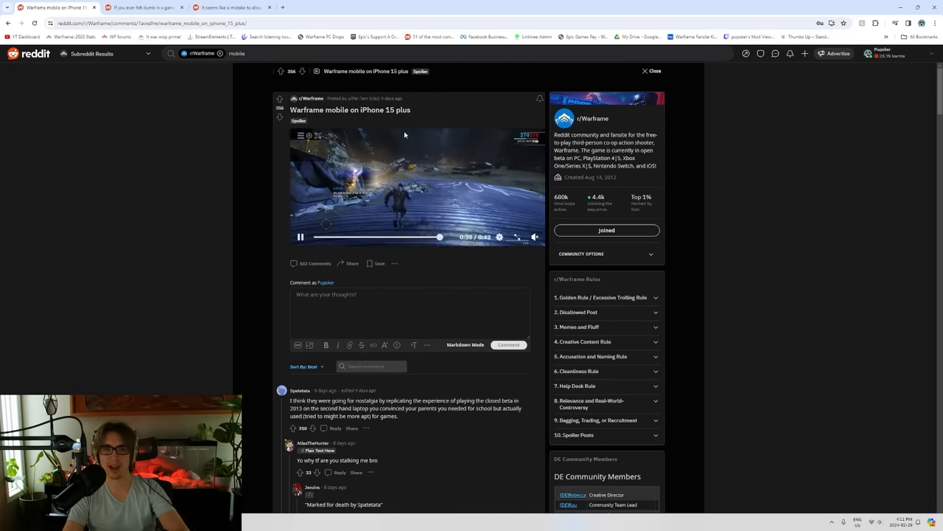
scroll("down", 3)
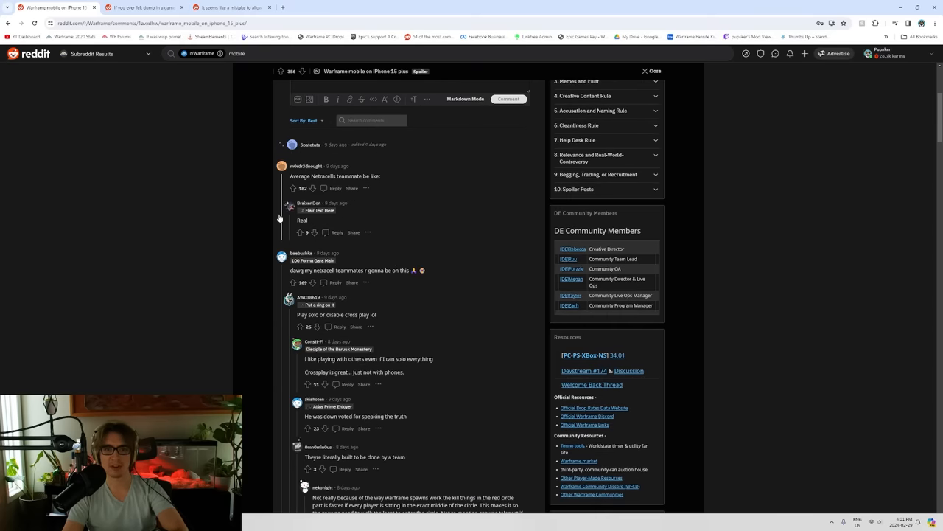
scroll("down", 3)
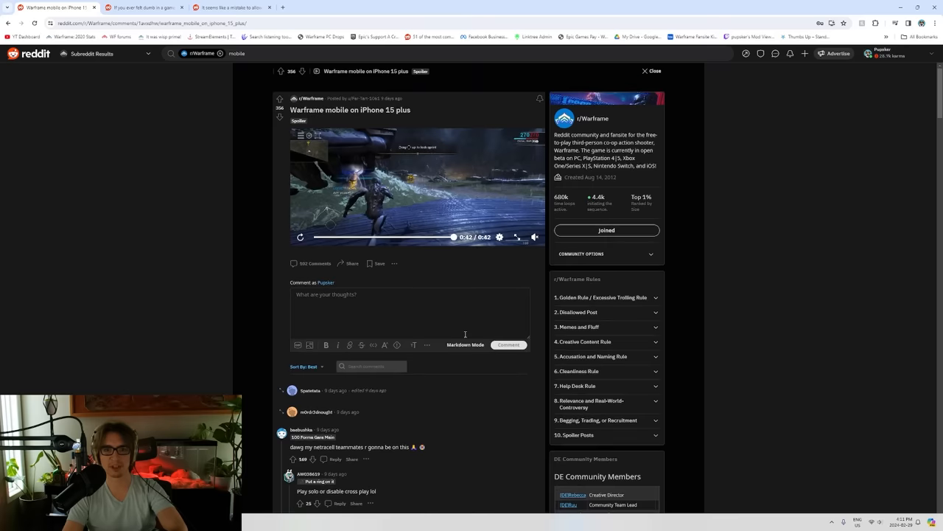
left_click(300, 236)
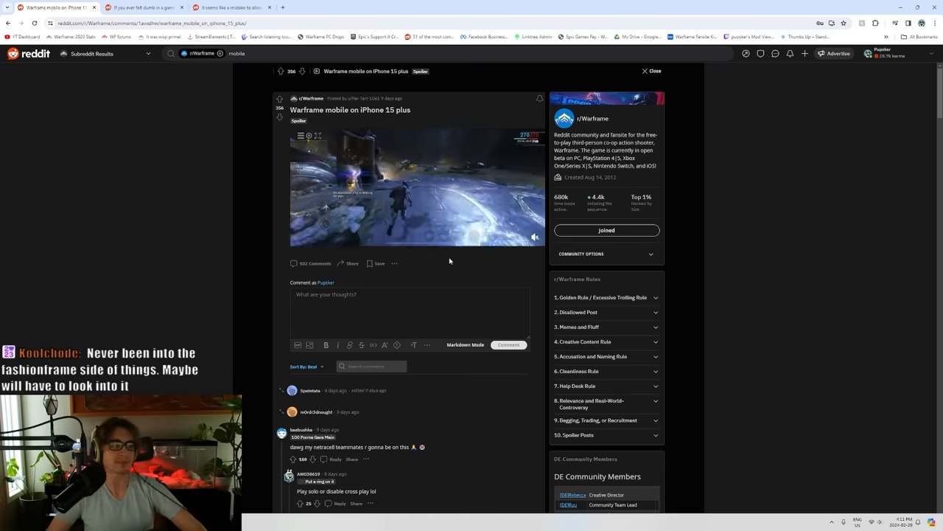
Read through the iPhone 15 plus post's comment threads and return to the top comment's replies
scroll("down", 3)
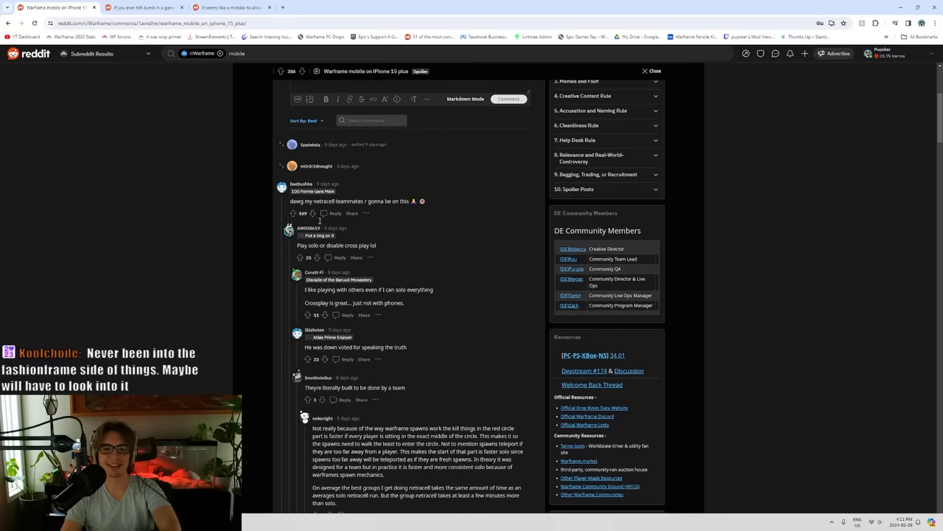
scroll("down", 3)
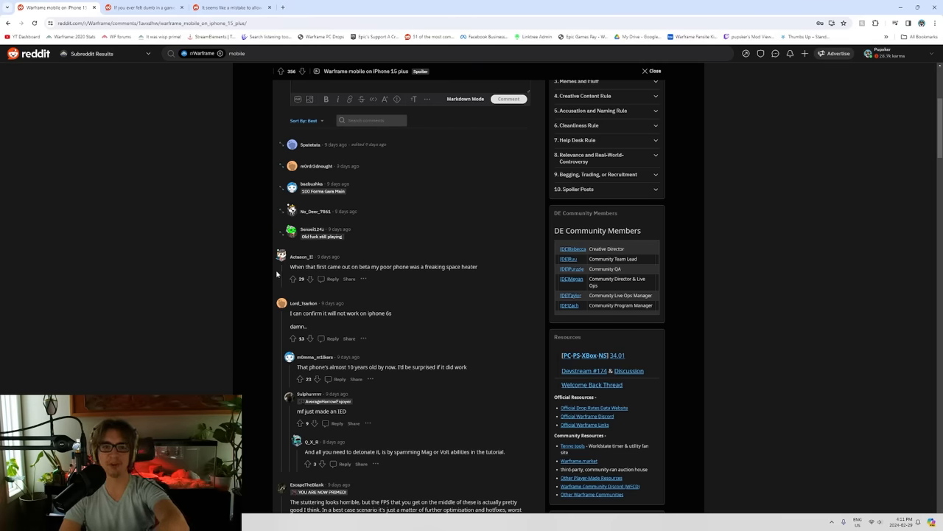
scroll("down", 3)
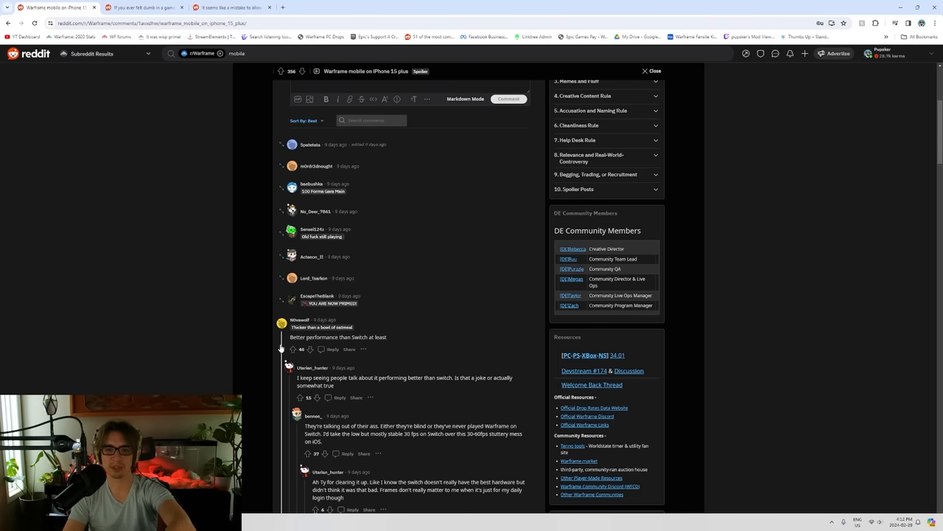
scroll("down", 3)
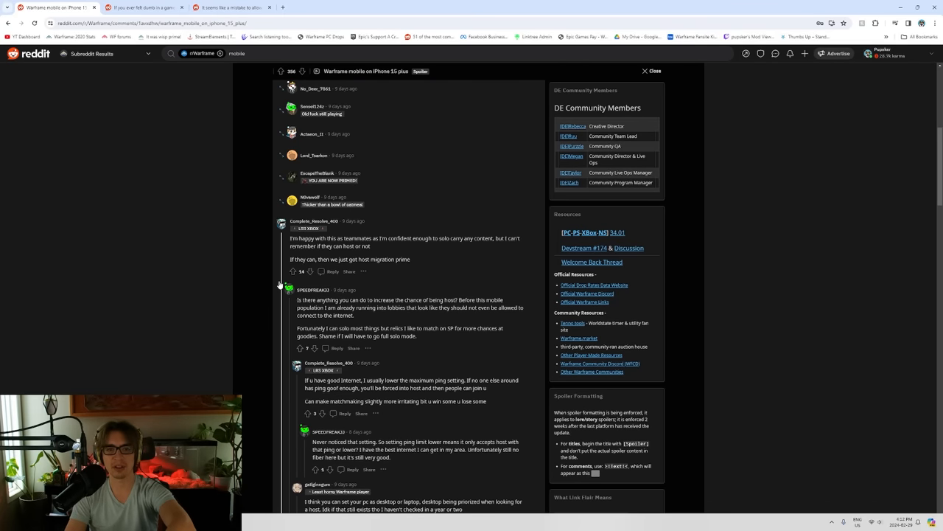
scroll("down", 3)
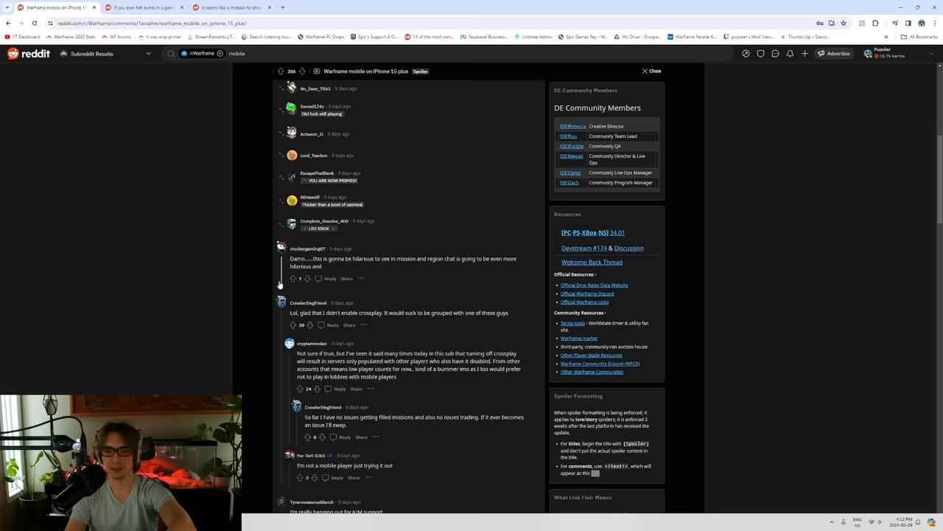
scroll("down", 3)
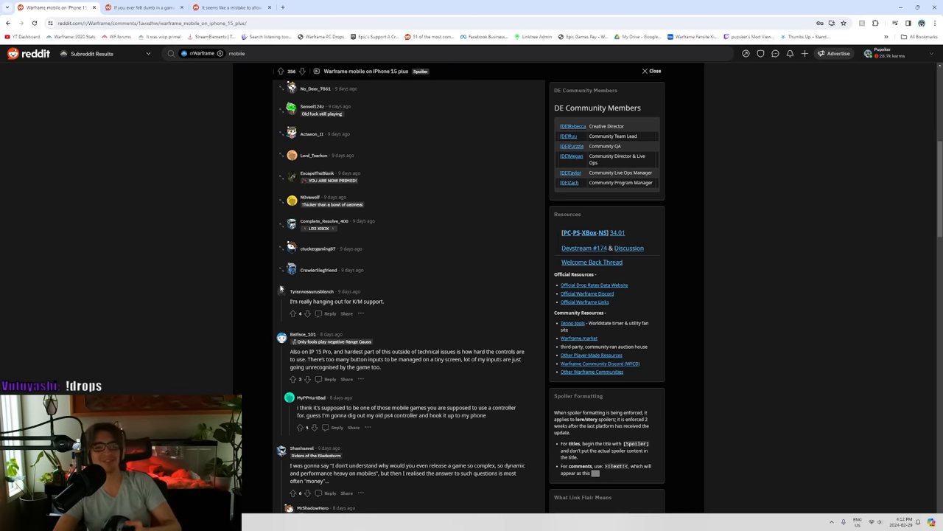
scroll("down", 3)
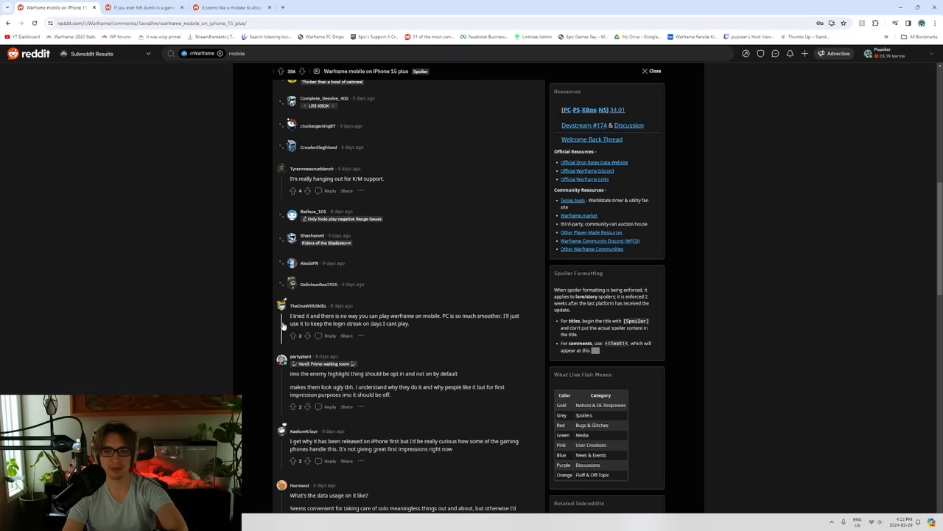
scroll("up", 3)
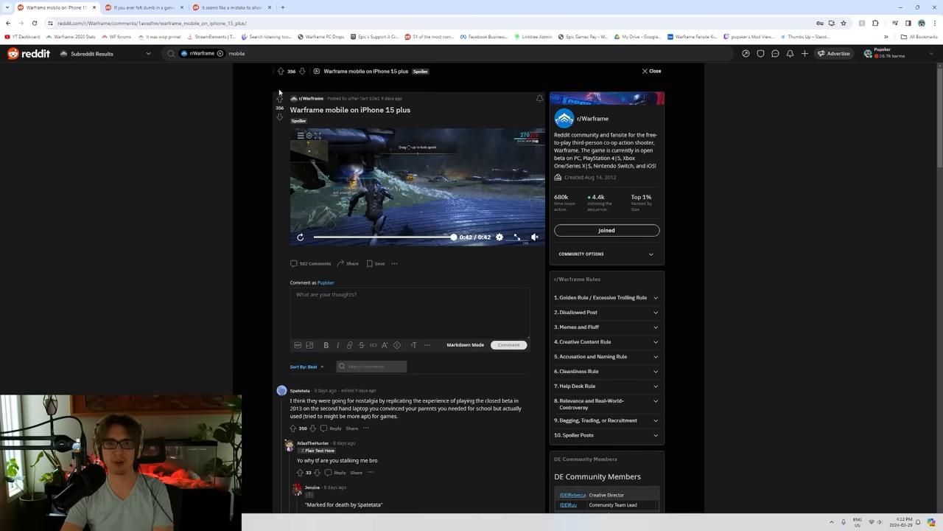
scroll("down", 3)
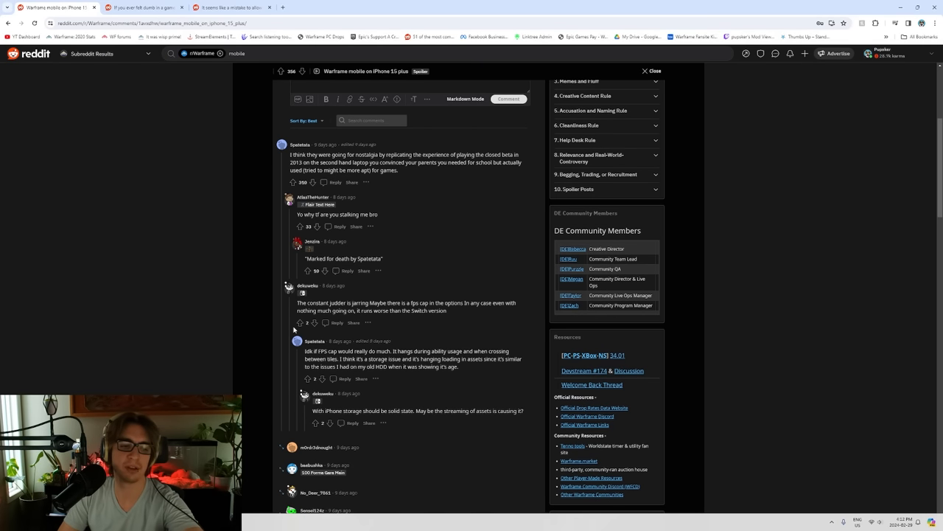
mouse_move(340, 346)
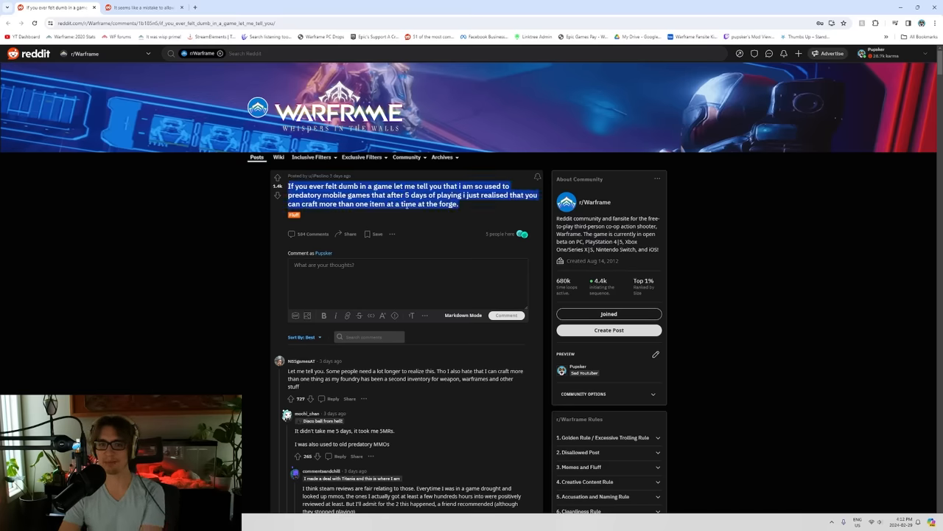
Scroll the iOS cross-play hosting post to view its top comments
scroll("down", 3)
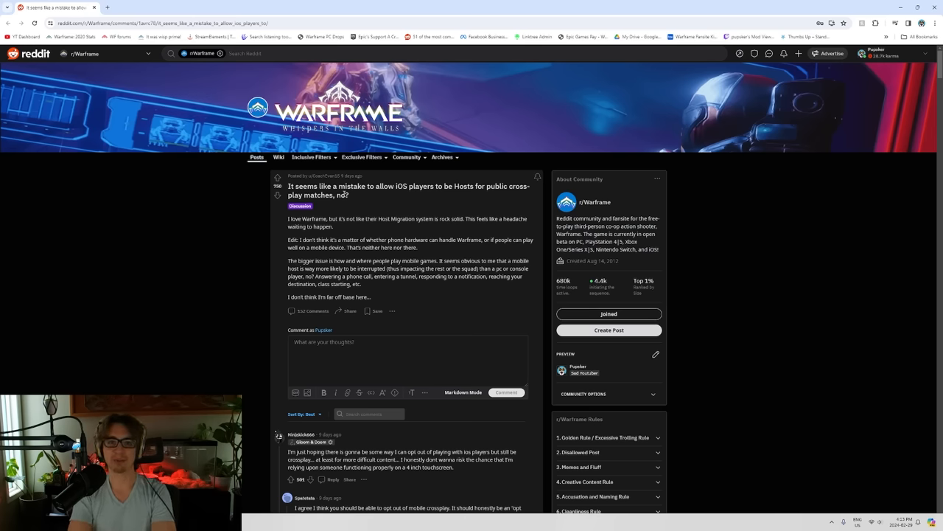
Read down the iOS-hosting thread to the account-linking replies, highlighting 'daily' in one comment
scroll("down", 3)
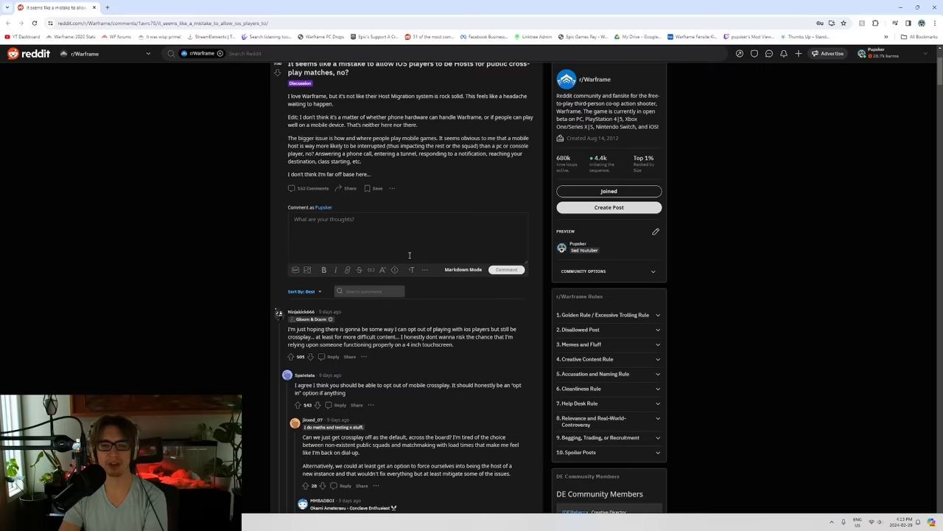
scroll("down", 3)
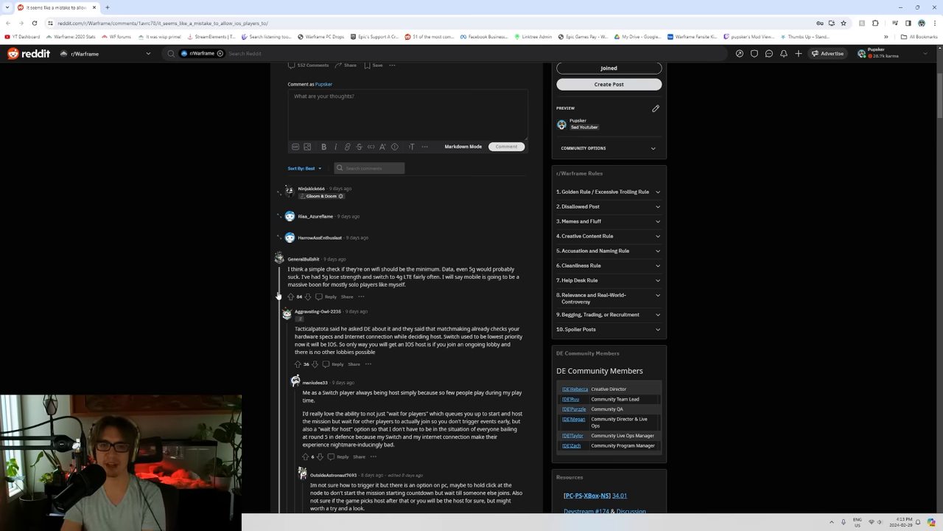
scroll("down", 3)
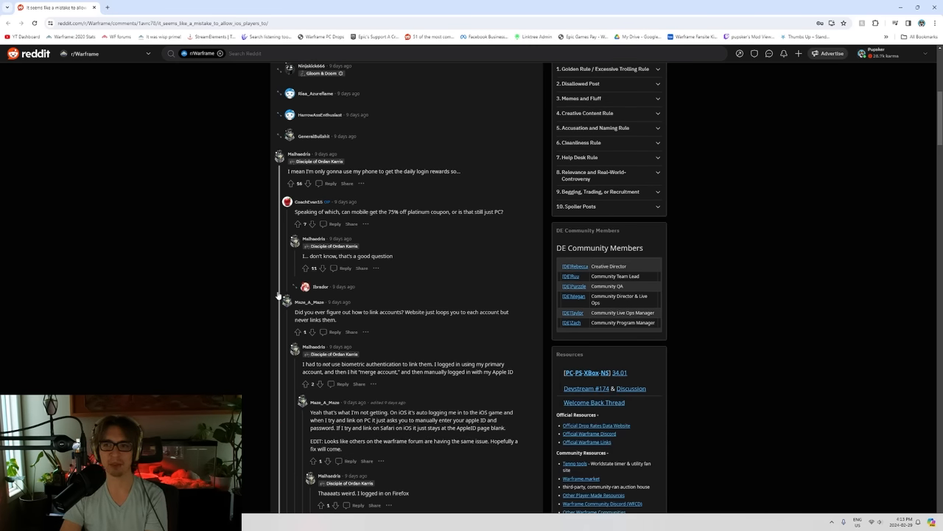
double_click(411, 171)
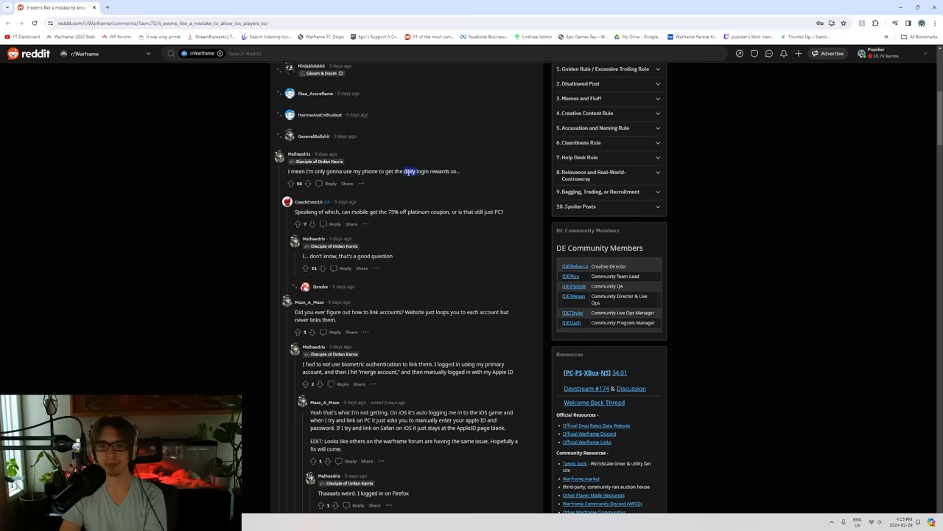